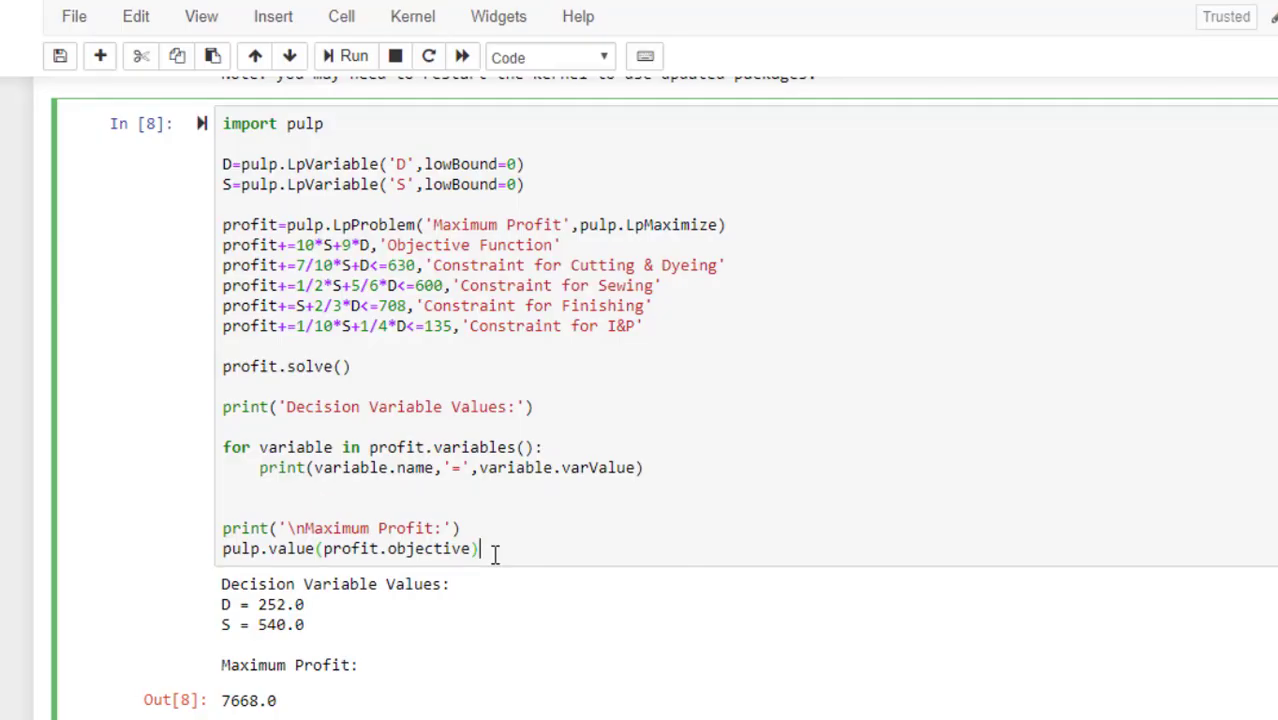
Step: Move pulp.value(profit.objective) into the 'Maximum Profit:' print statement after a comma
left_click(484, 548)
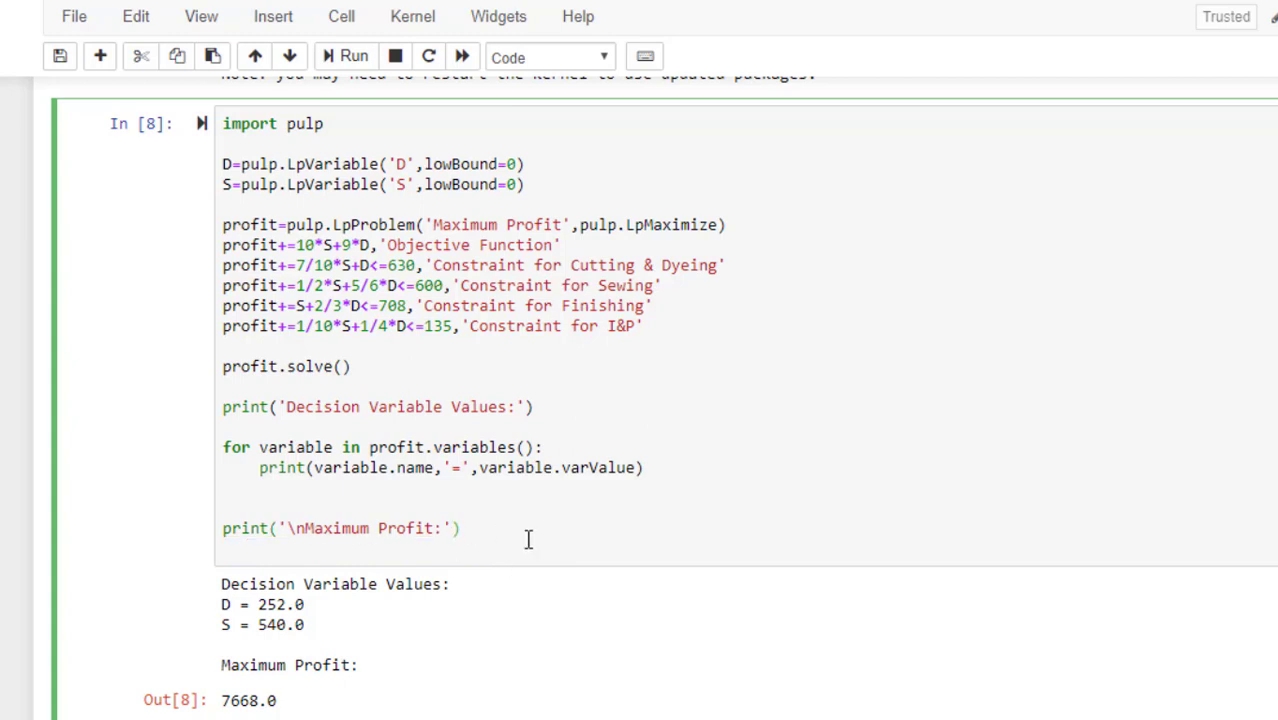
type(",")
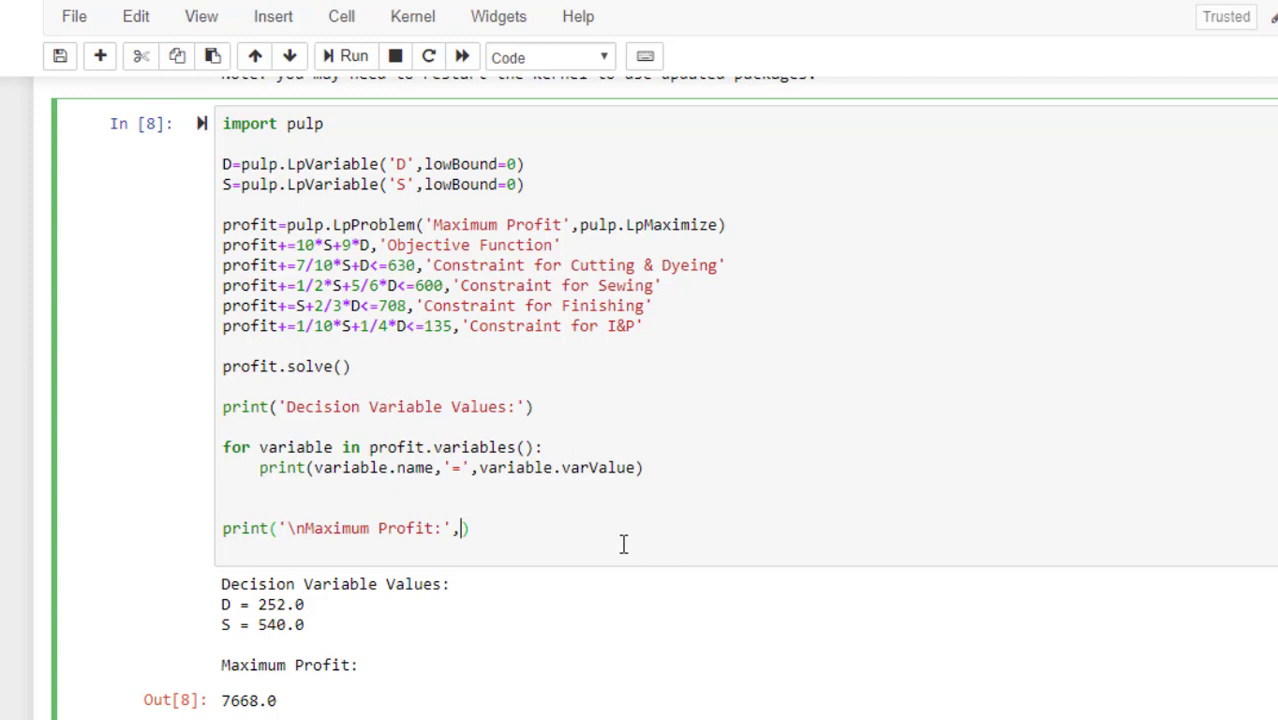
type("pulp.value(profit.objective)")
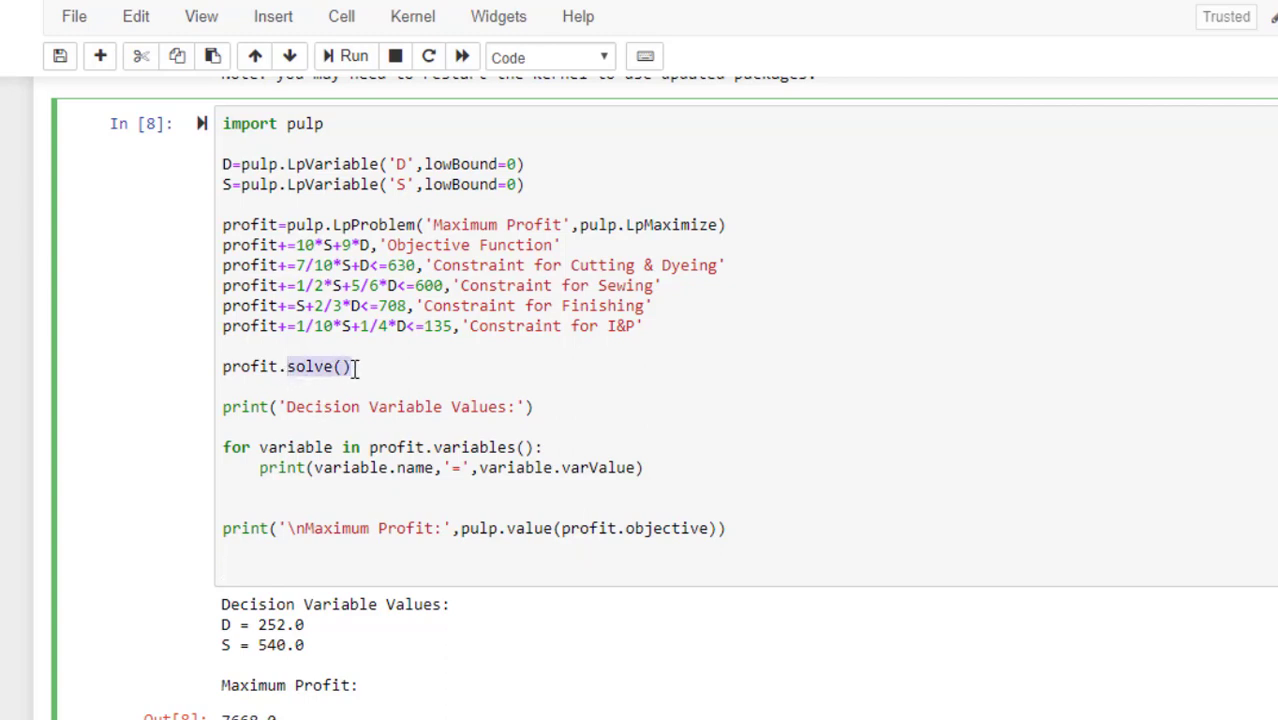
mouse_move(426, 528)
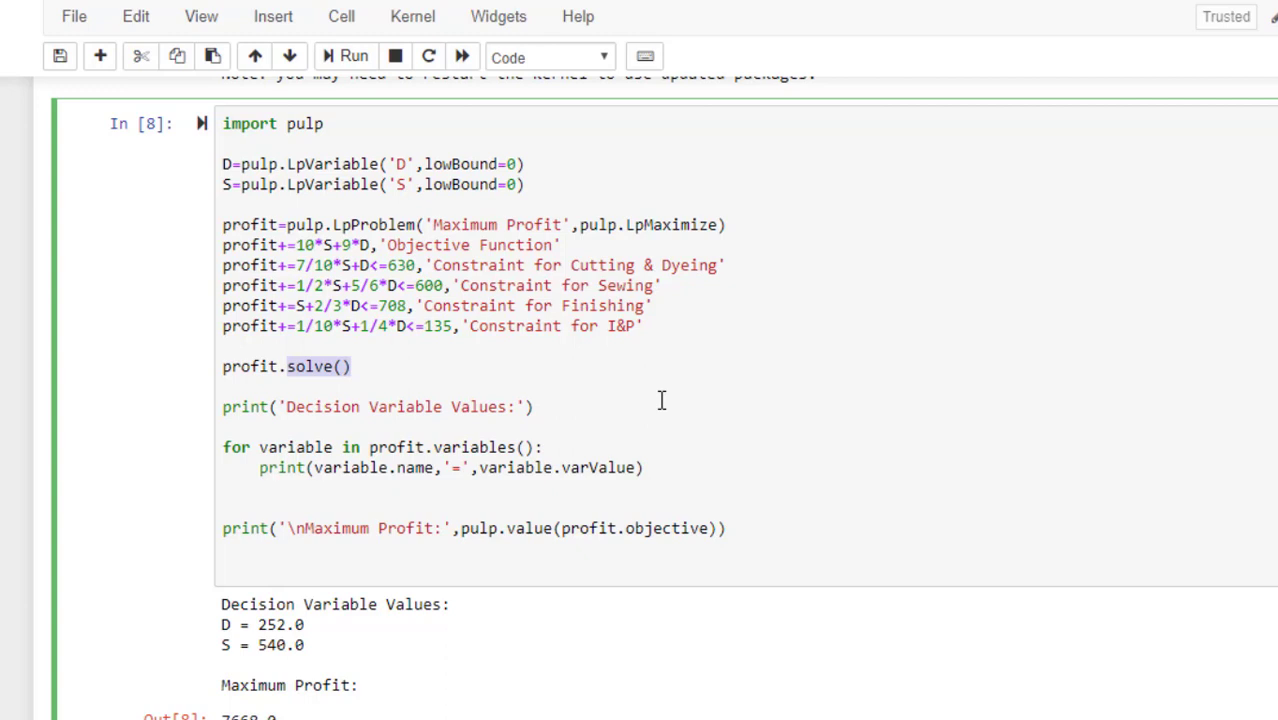
mouse_move(884, 406)
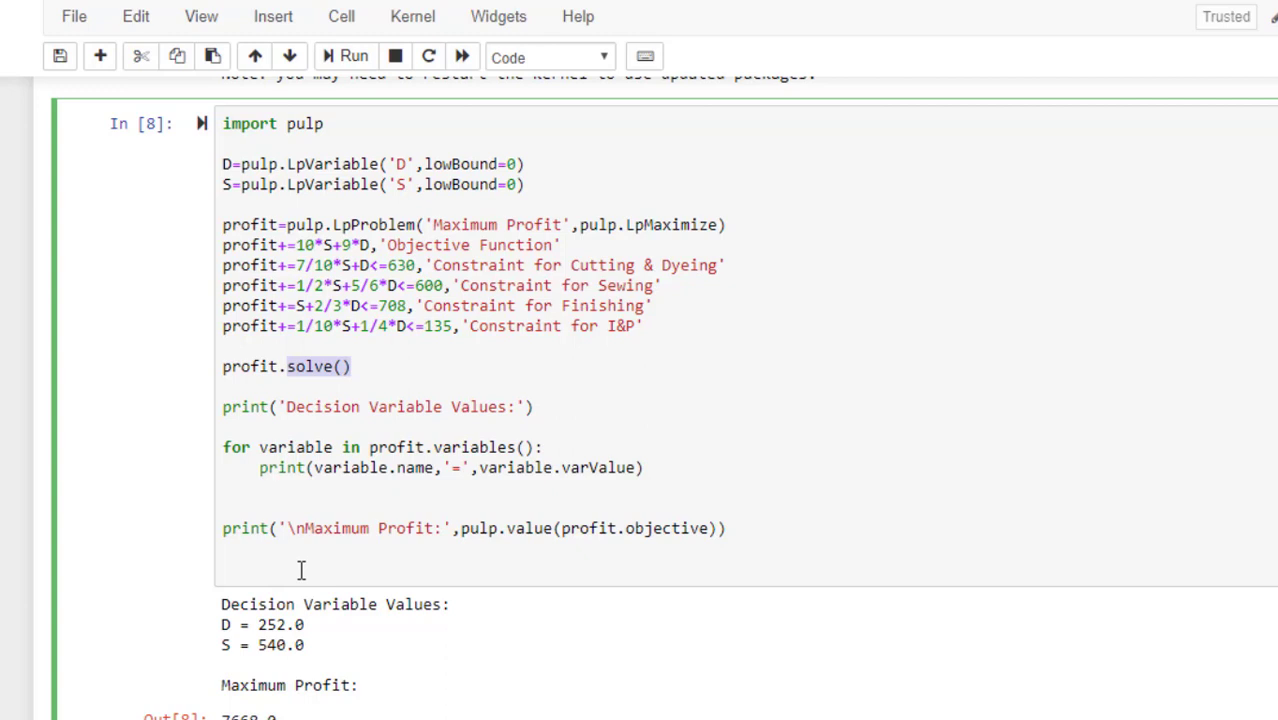
Step: Begin sr=[] with a loop header 'for cname, cinfo in' inside the brackets
type("sr")
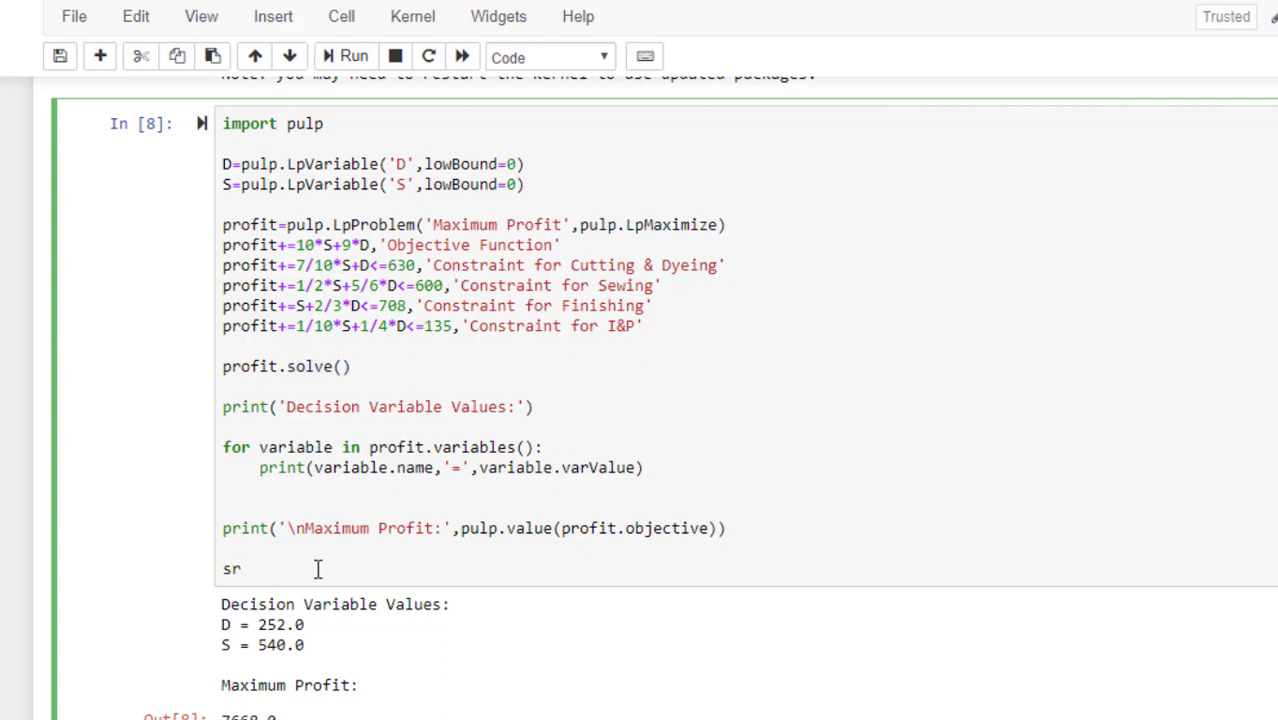
mouse_move(1190, 480)
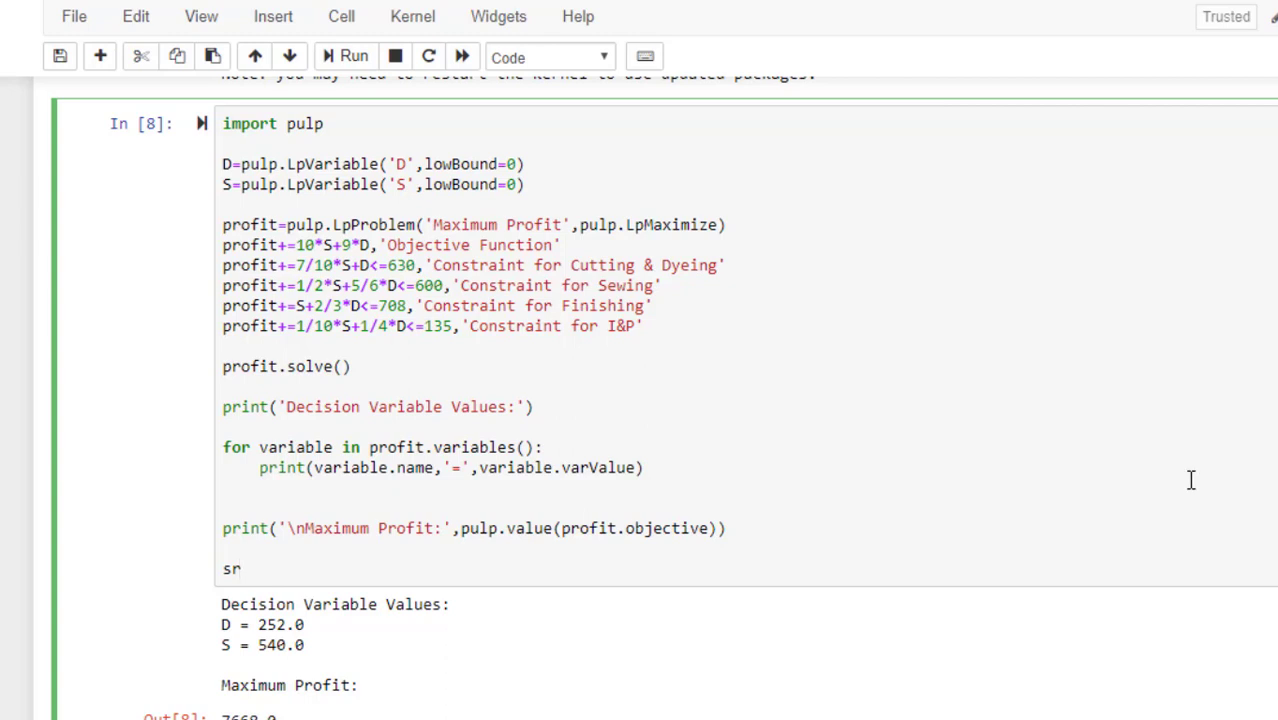
type("=[]")
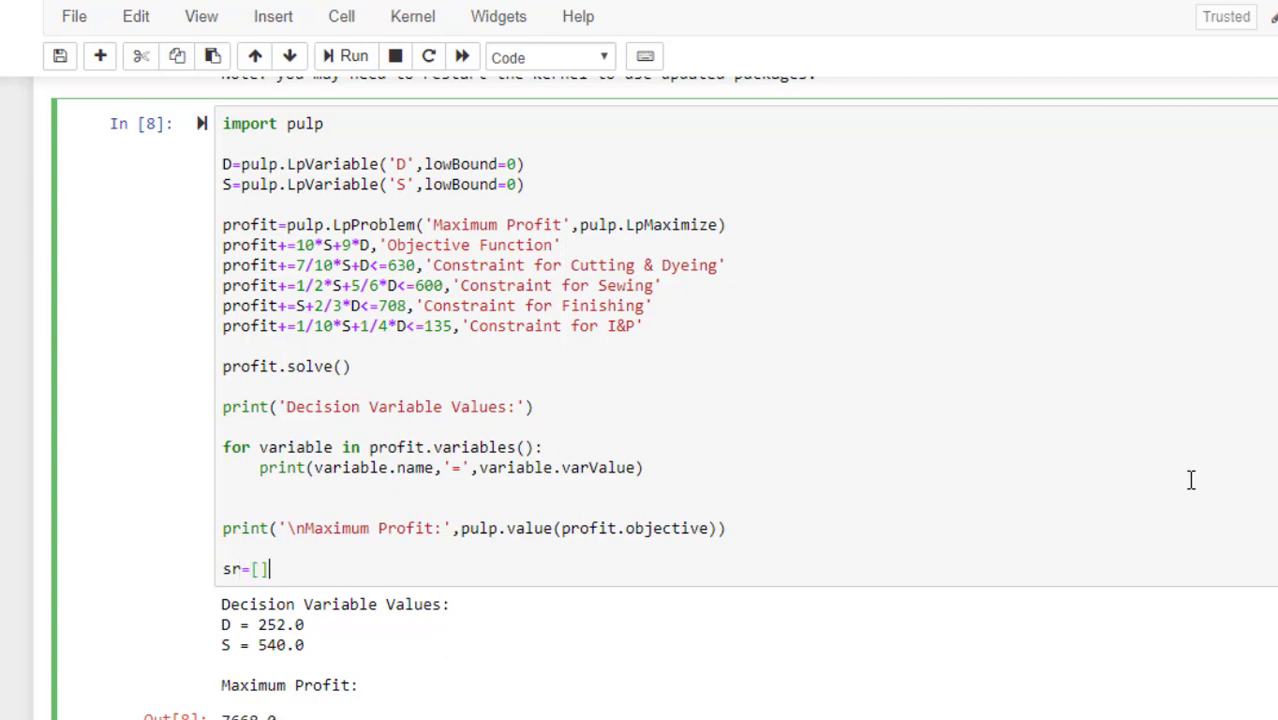
mouse_move(308, 600)
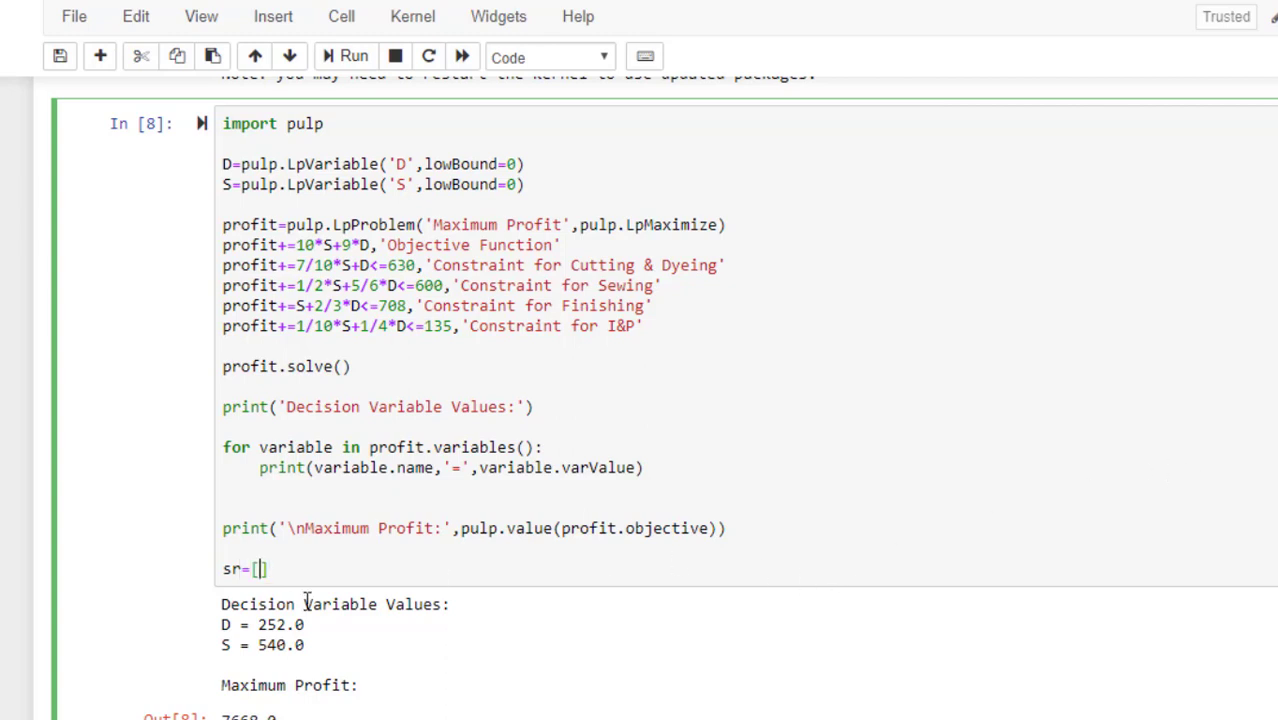
mouse_move(302, 596)
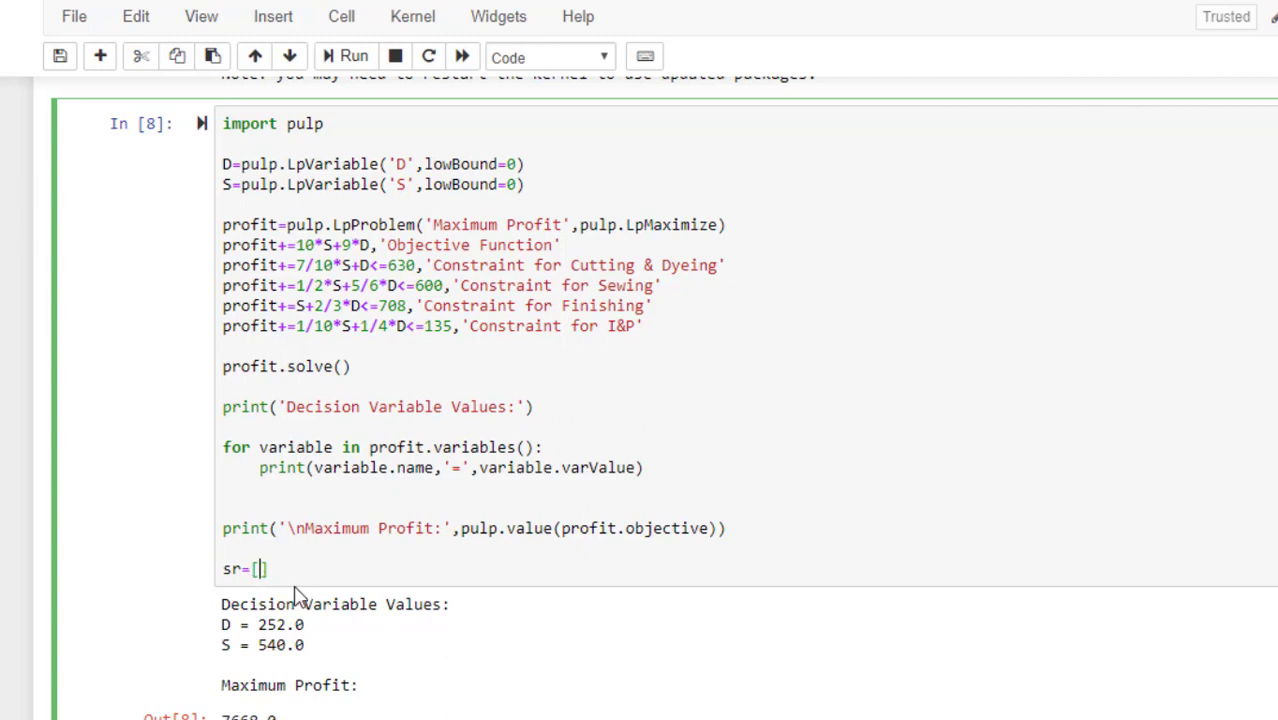
mouse_move(880, 632)
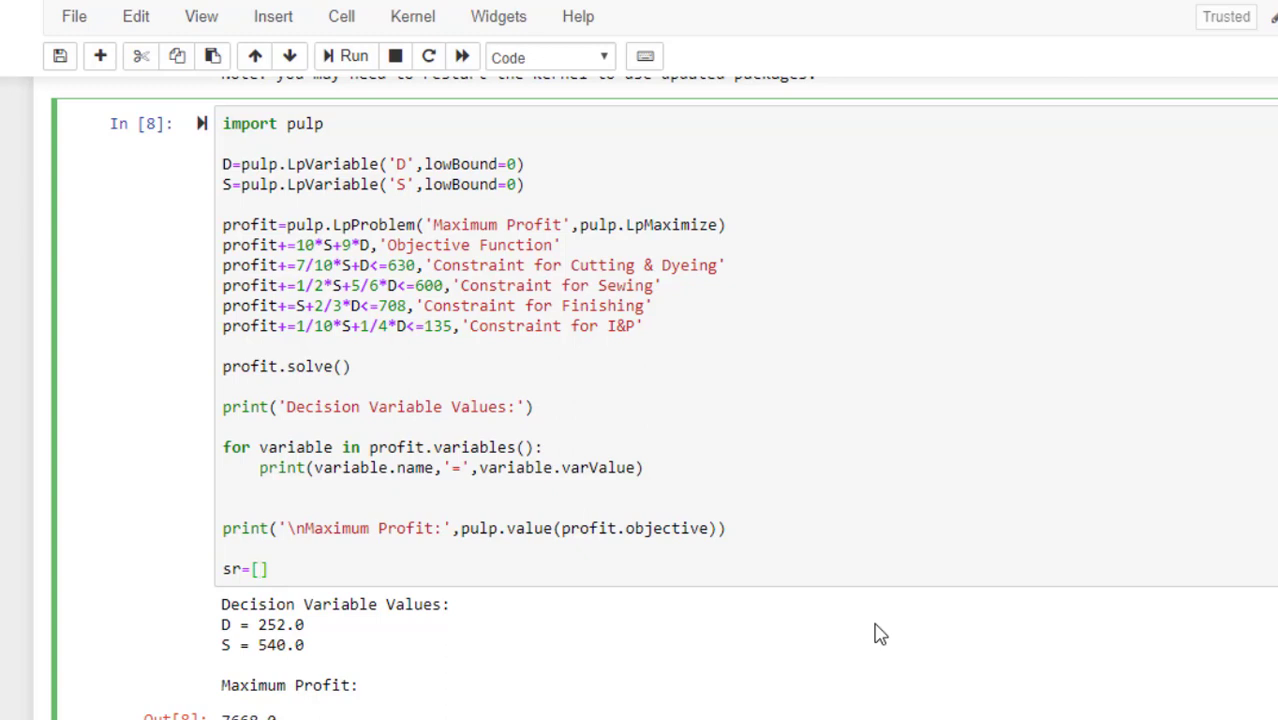
left_click(260, 568)
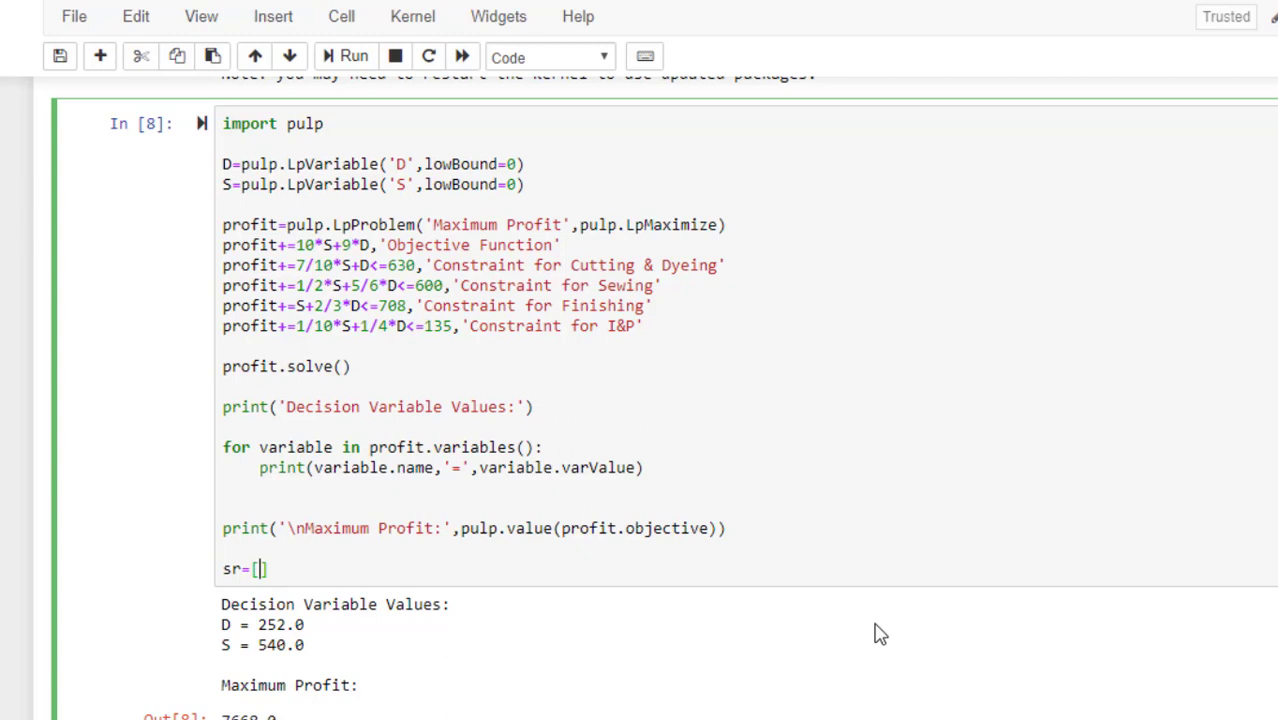
type("for")
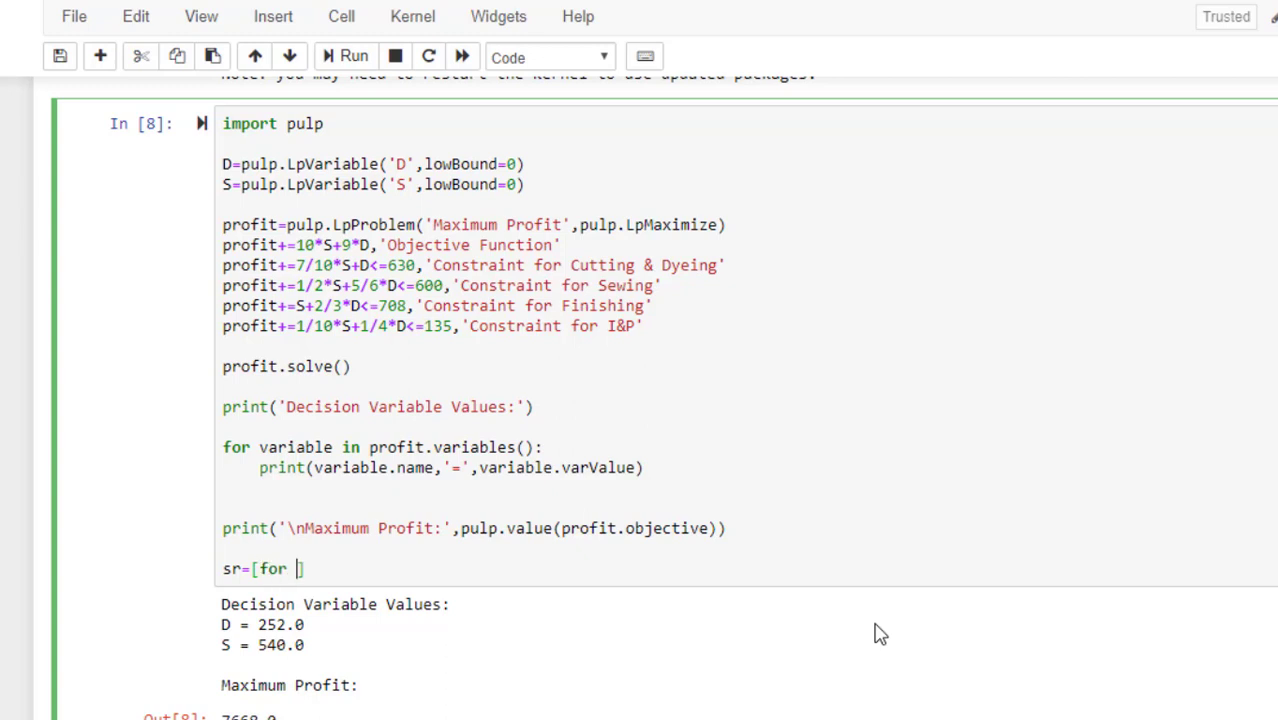
type("cname,")
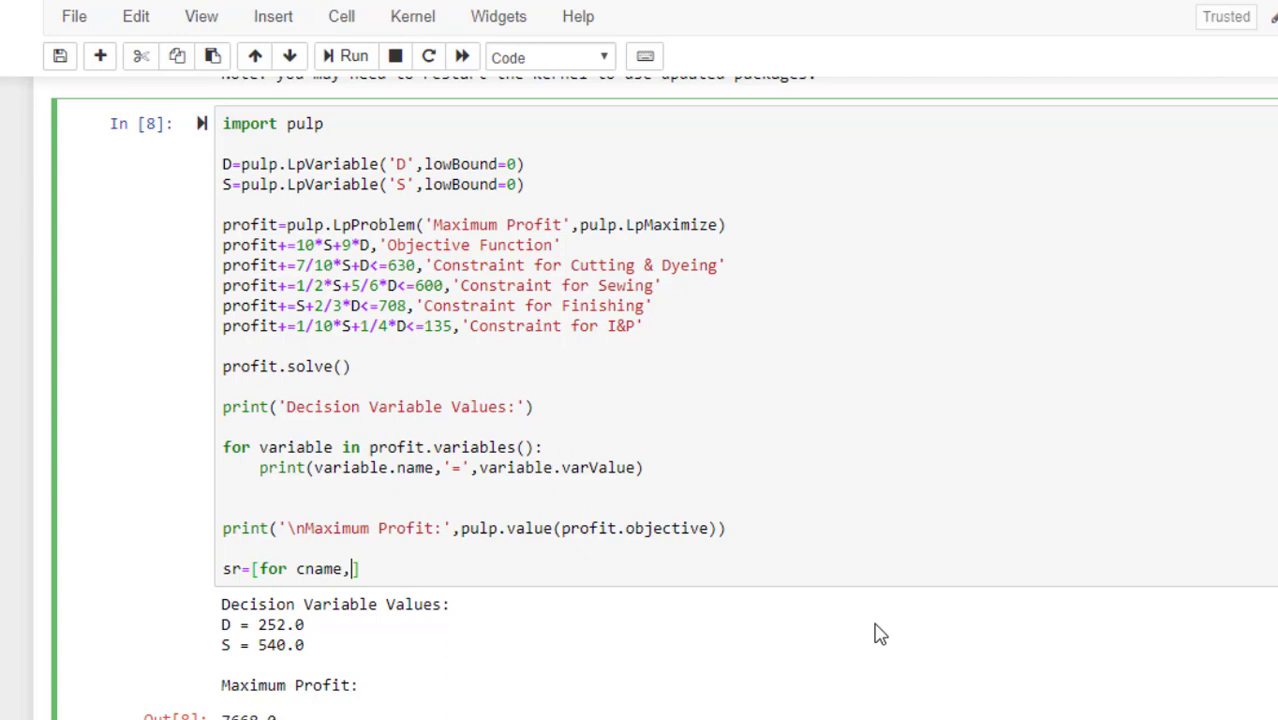
type("cinfo")
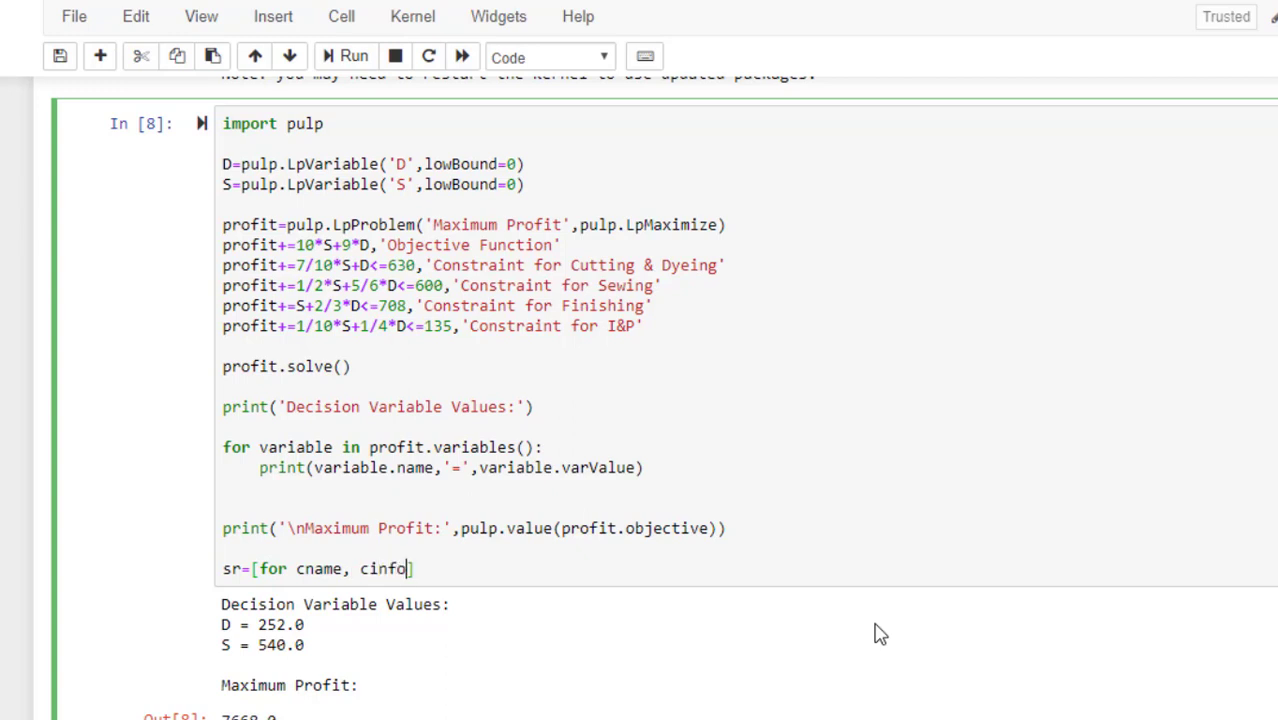
type("in")
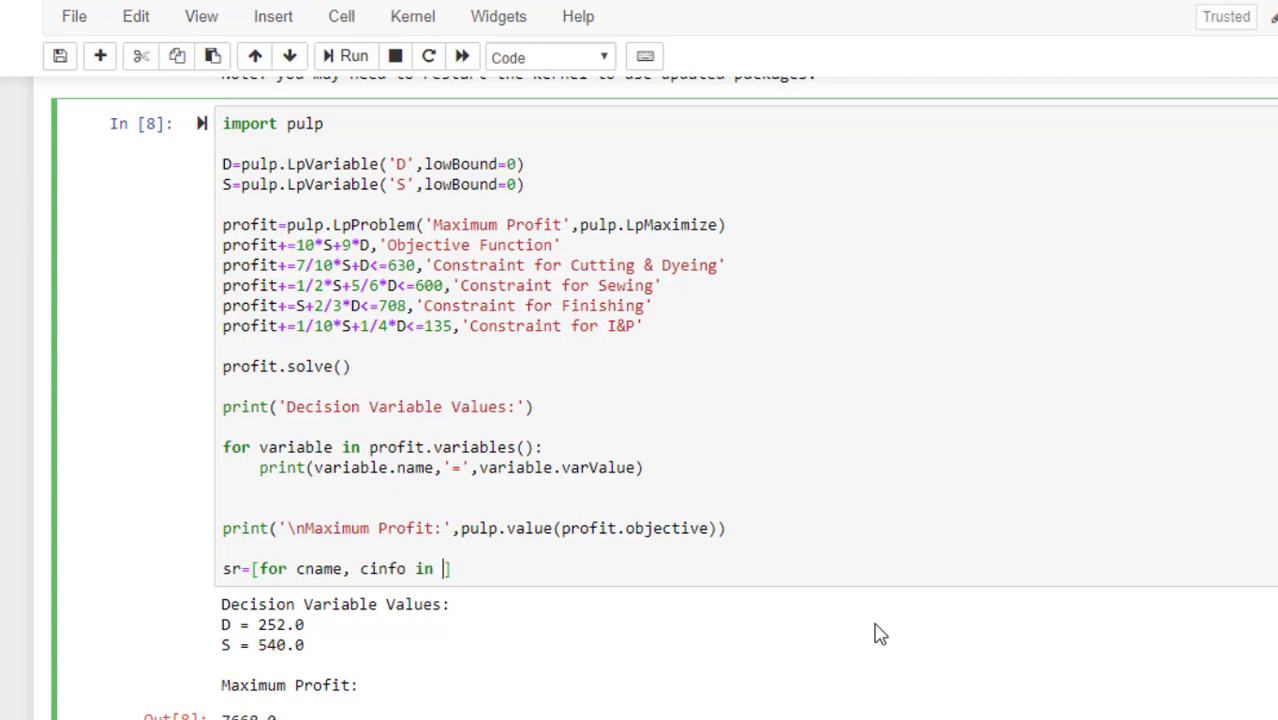
Step: Complete the loop over profit.constraints.items() and highlight its parts while explaining
type("profit.")
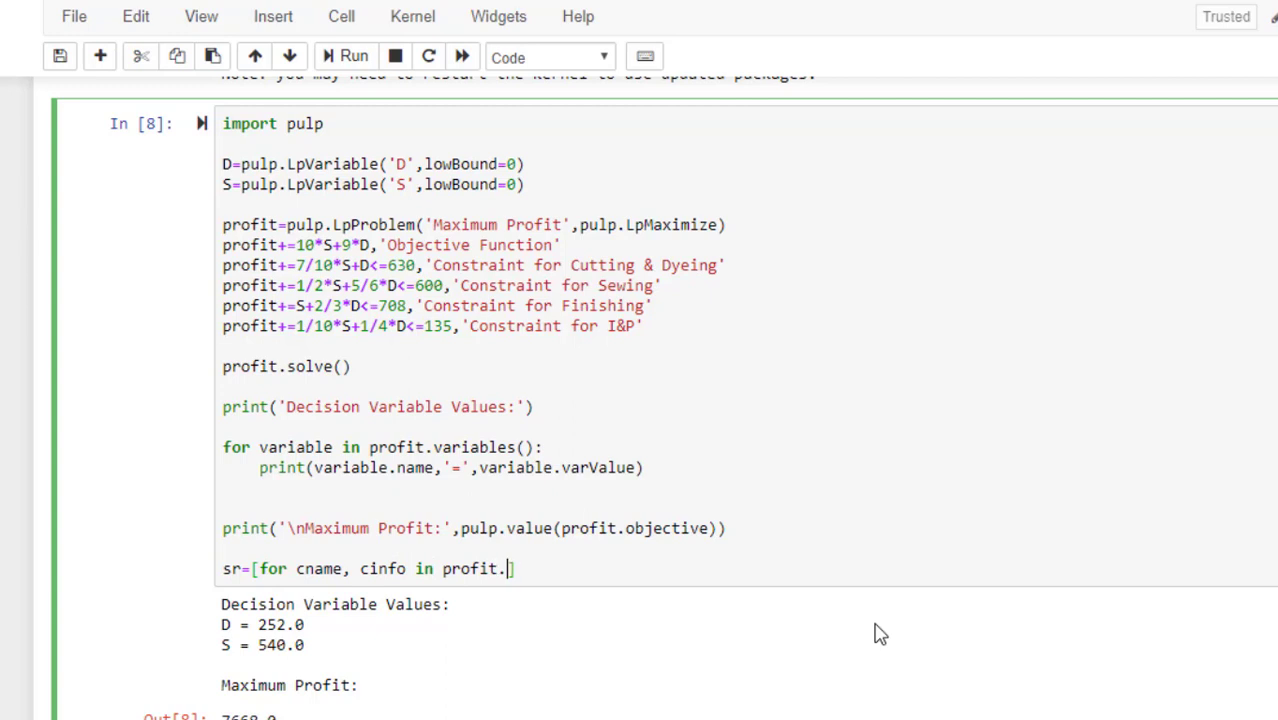
type("constrain")
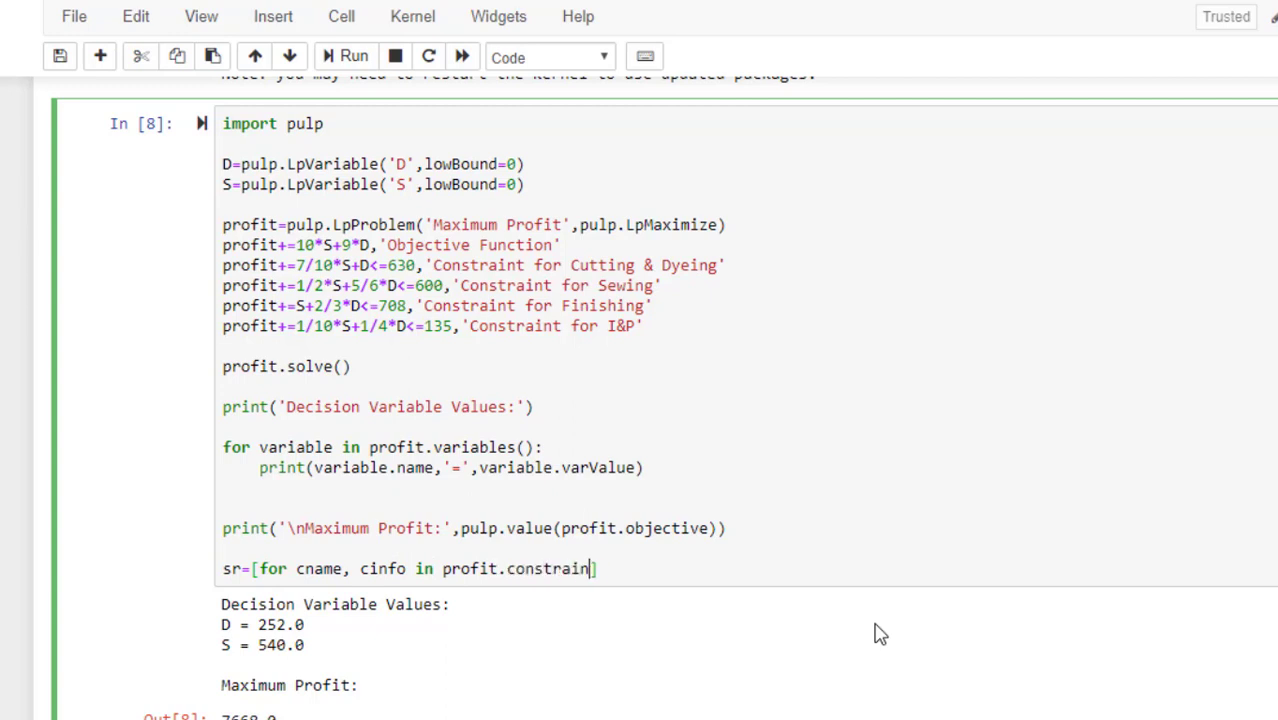
type("ts.items")
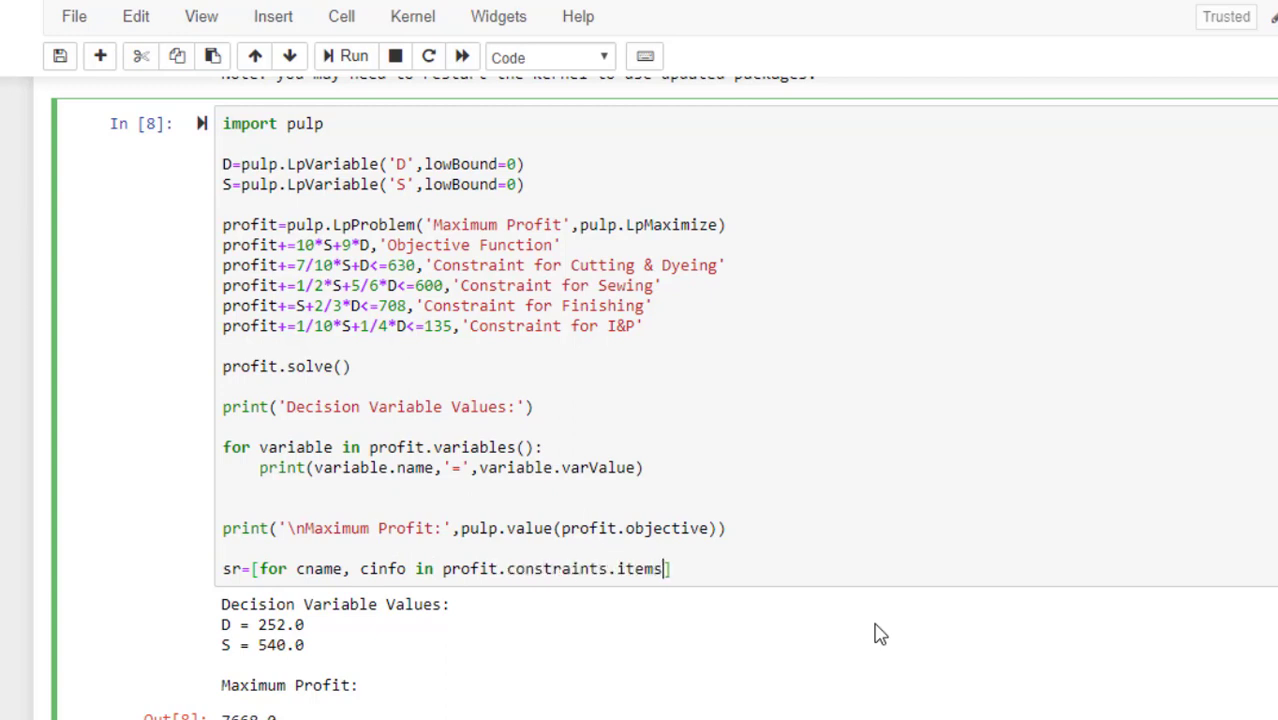
type("()")
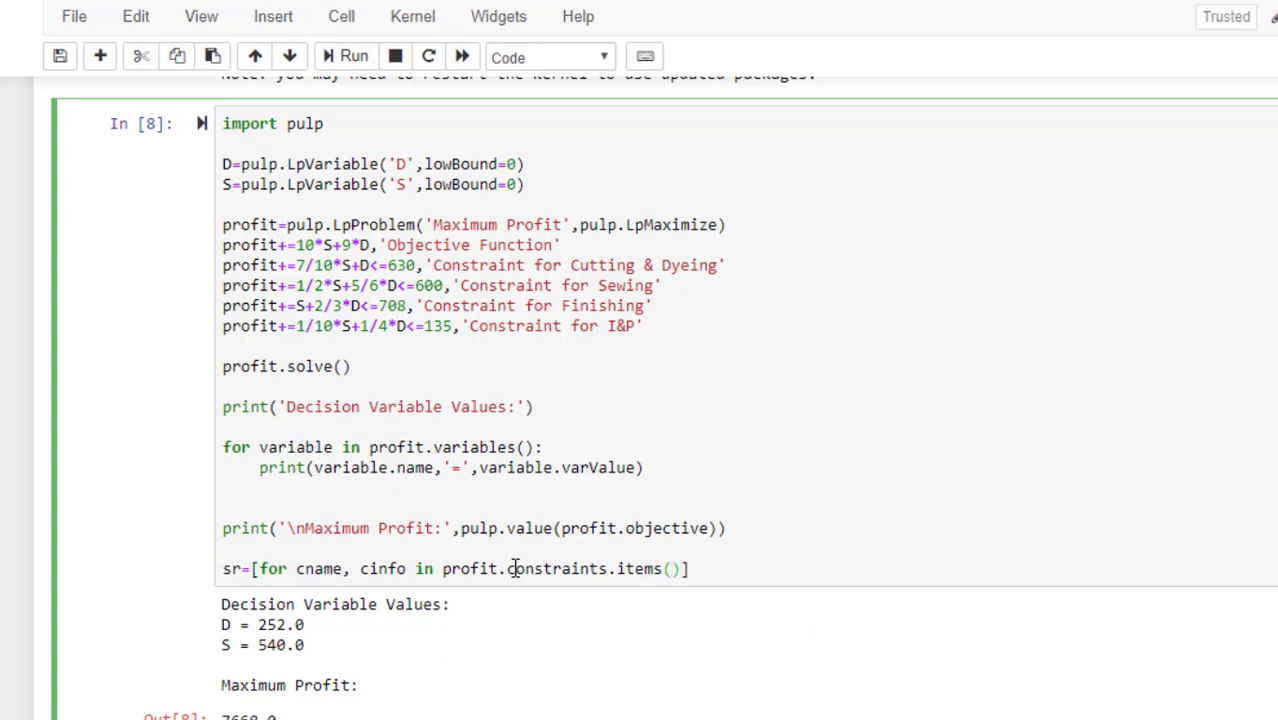
double_click(548, 568)
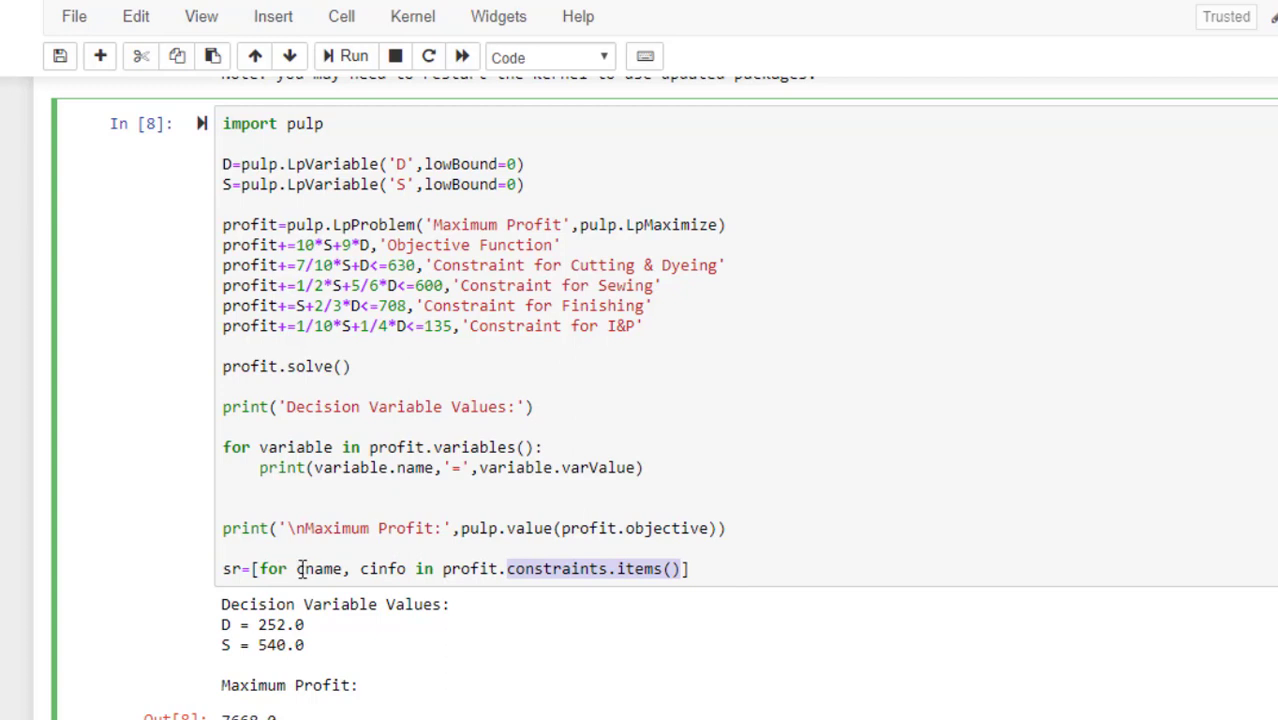
double_click(318, 568)
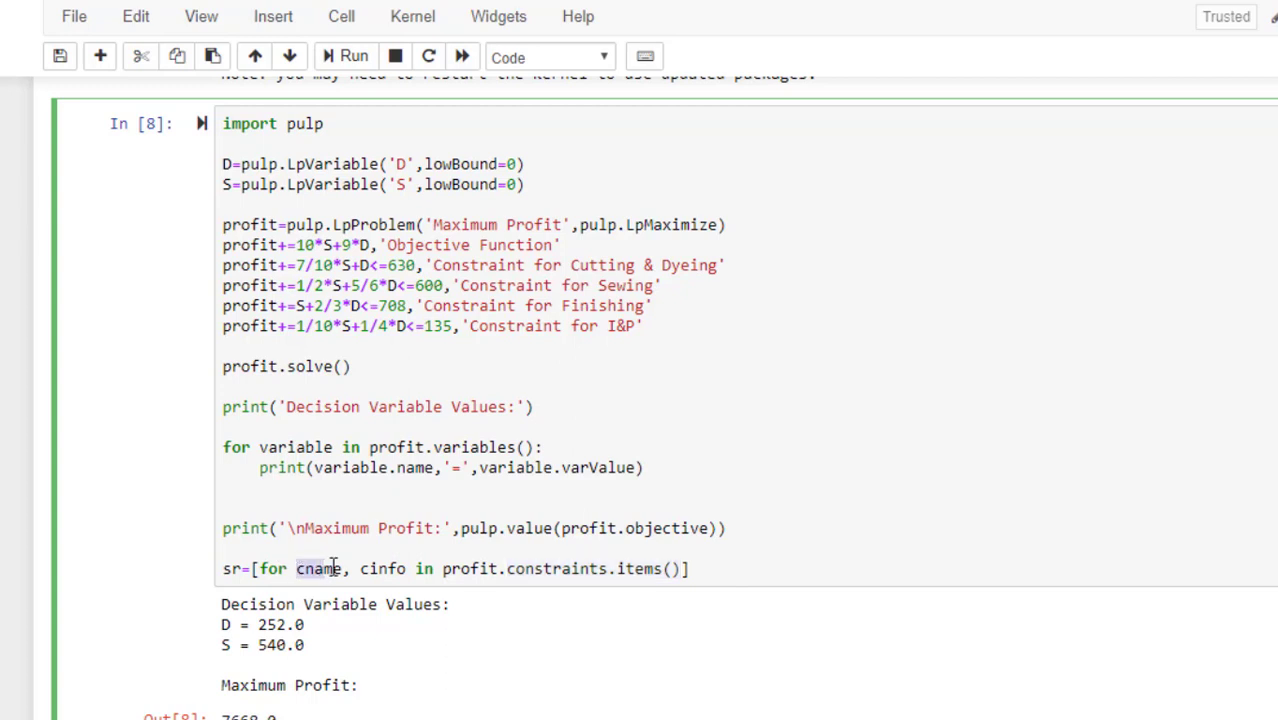
double_click(382, 568)
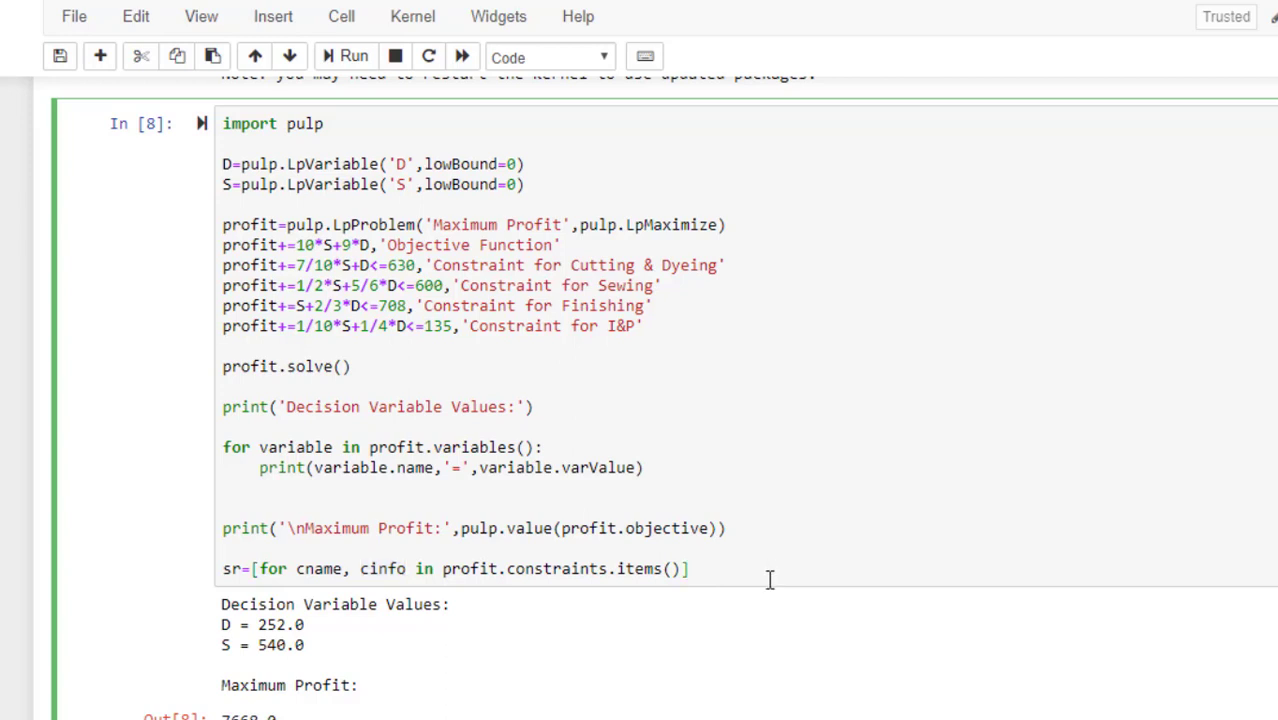
Step: Add a per-constraint dictionary with 'Constraint':cname and 'Slack Values':cinfo.slack before the for clause
left_click(688, 568)
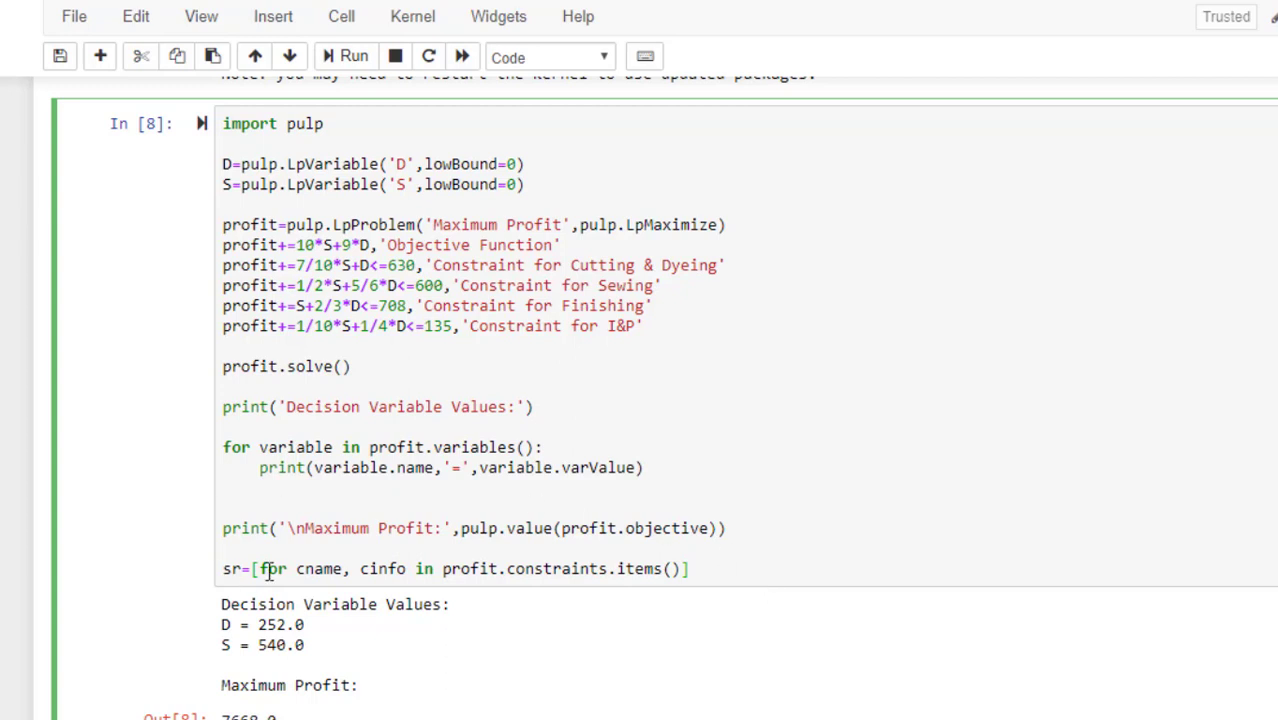
mouse_move(1042, 596)
type("{")
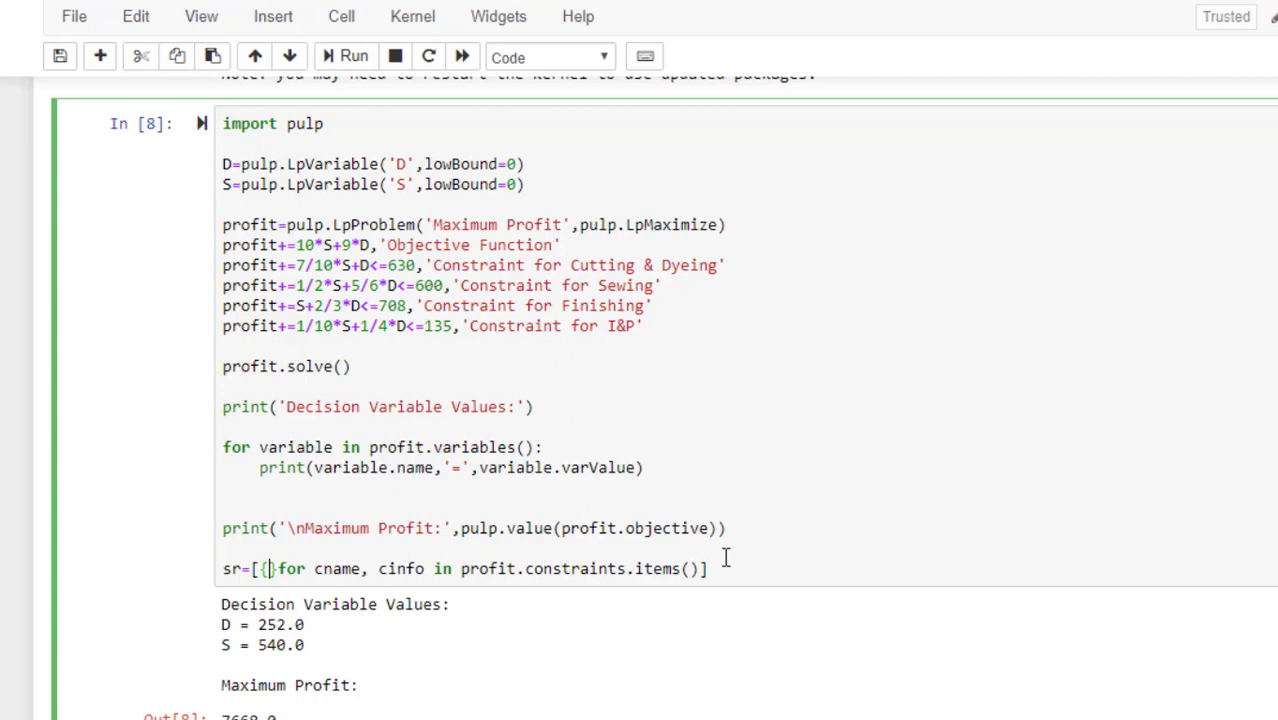
type("''")
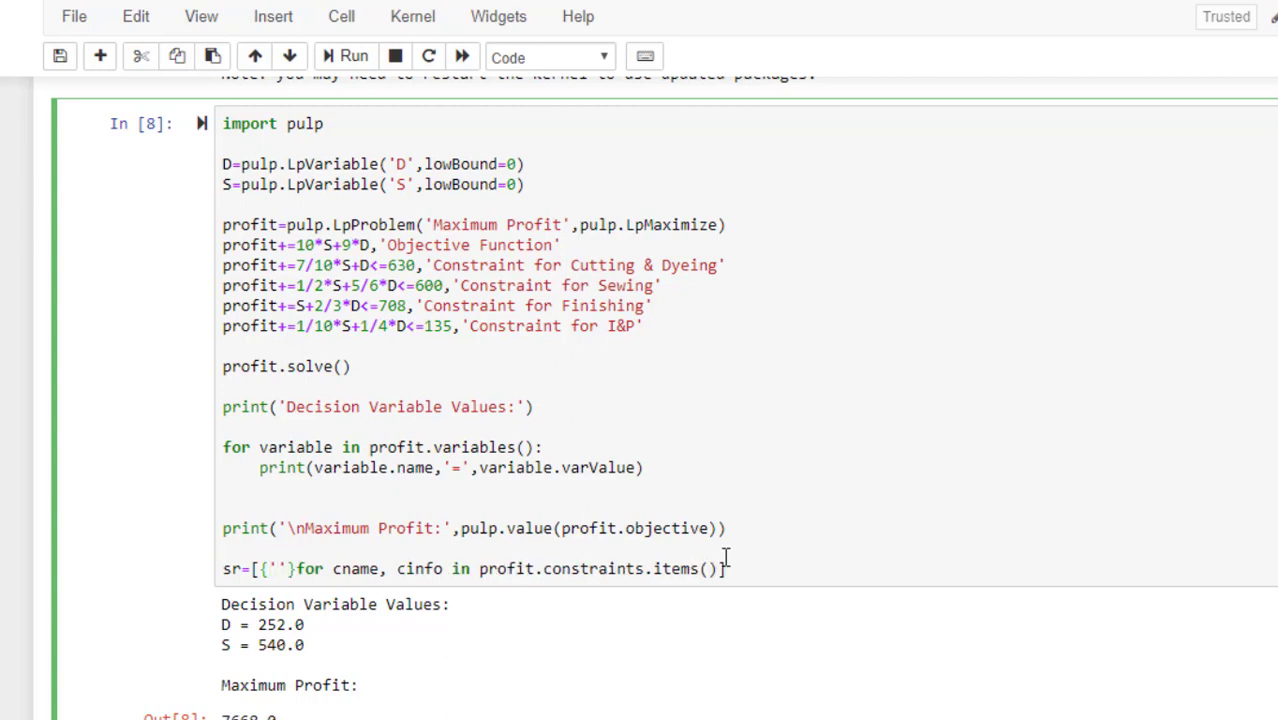
type("Constraint Names")
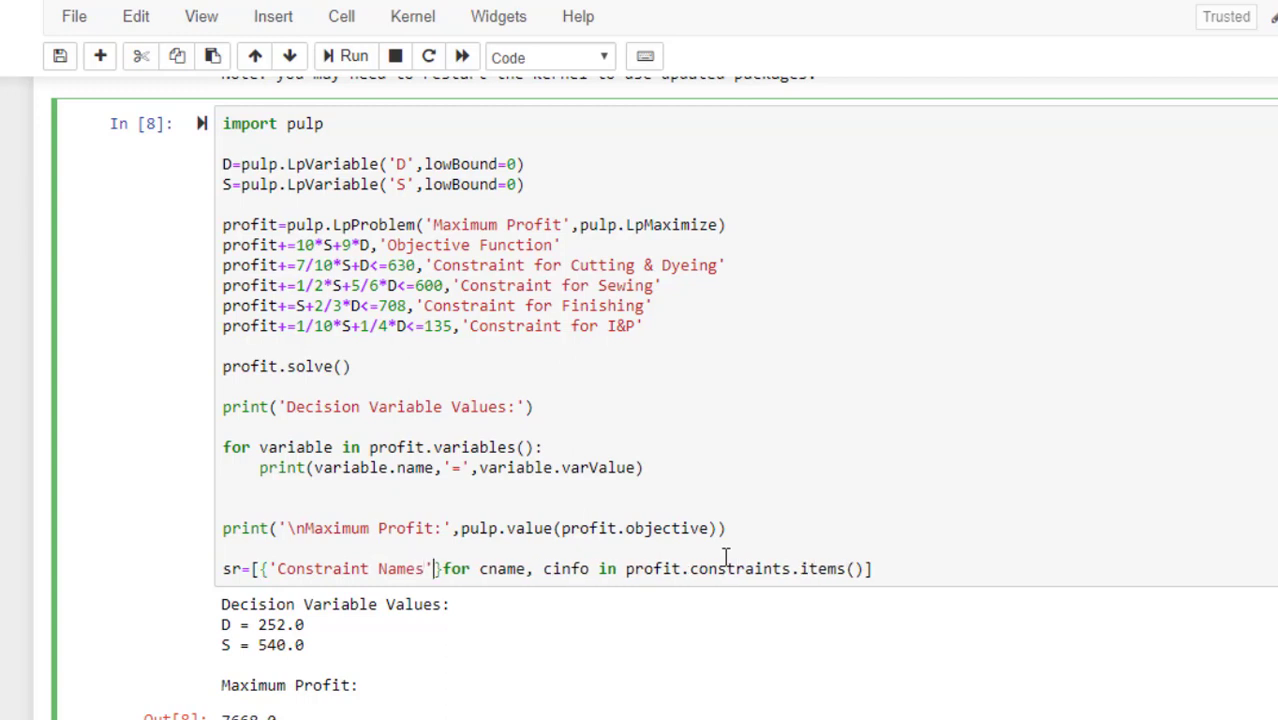
type(":cnam")
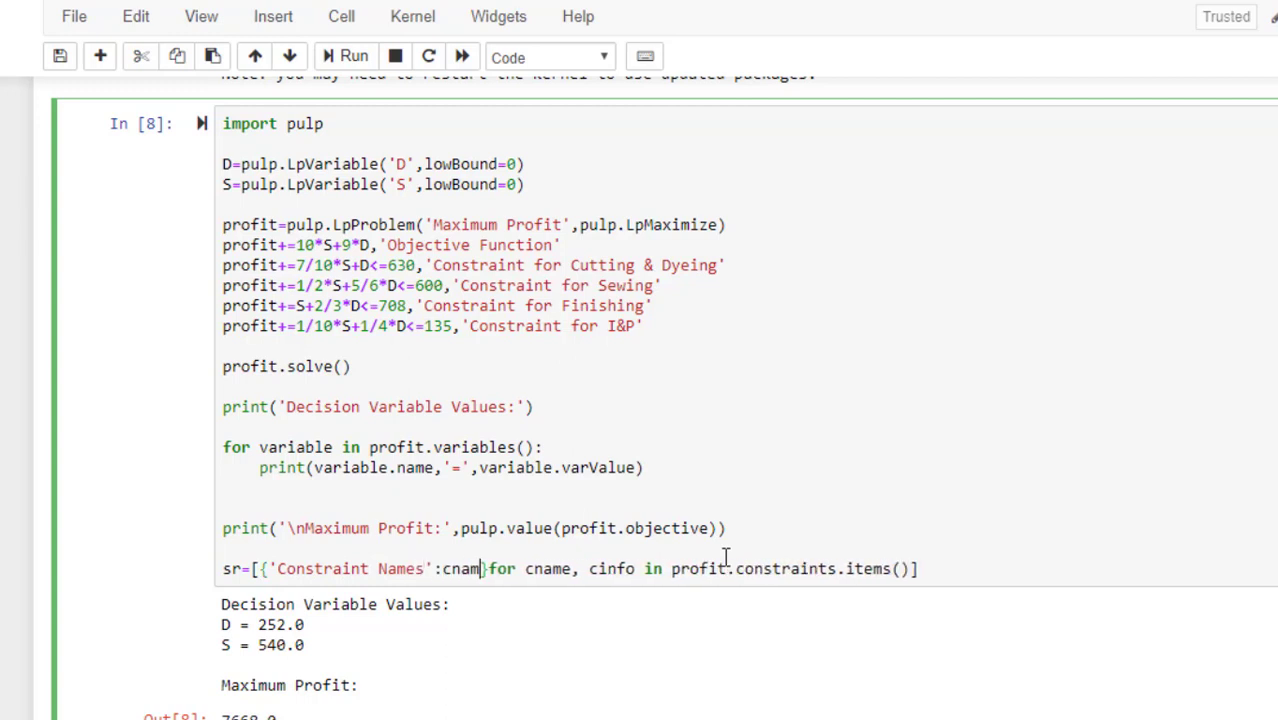
type(",''")
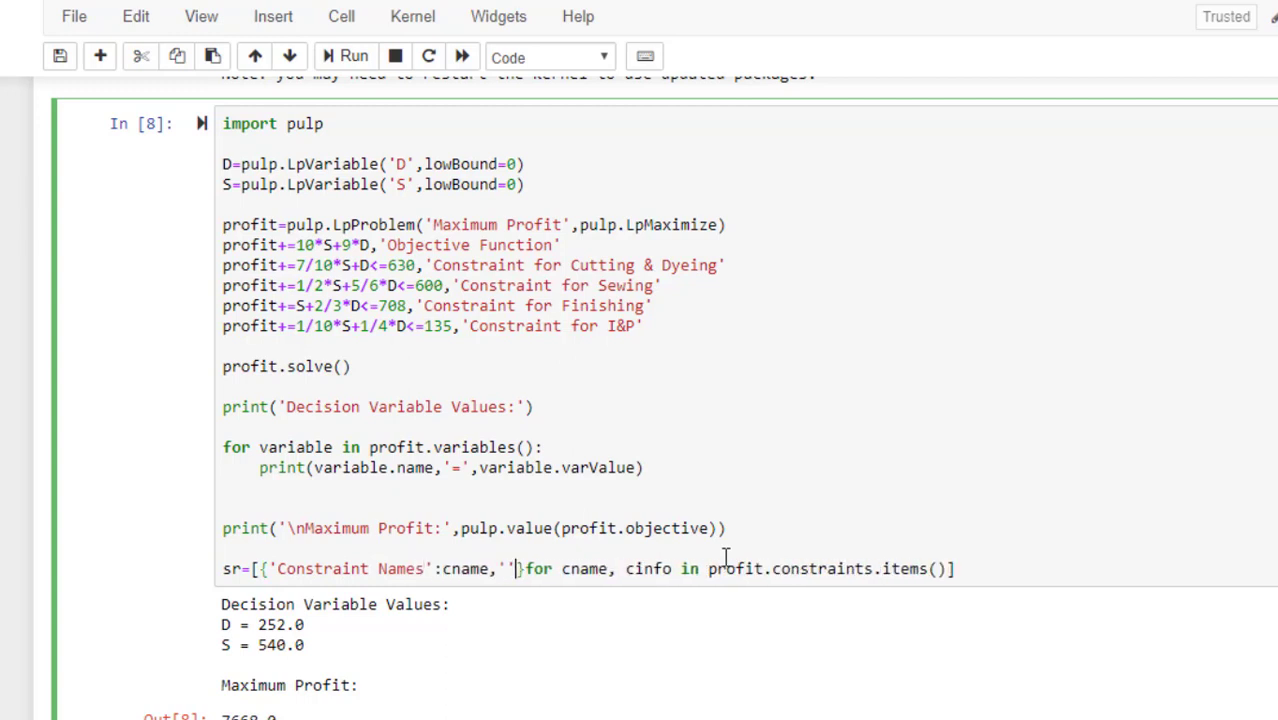
type("Slack V")
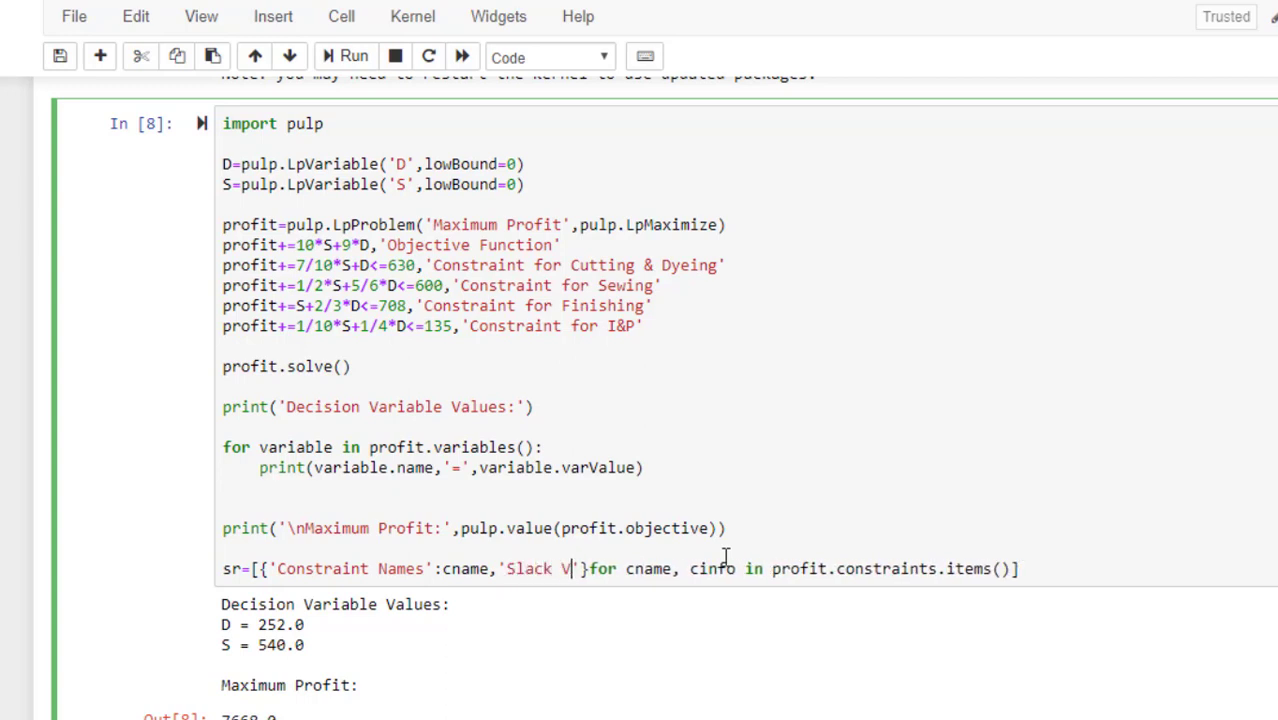
type("alues':}")
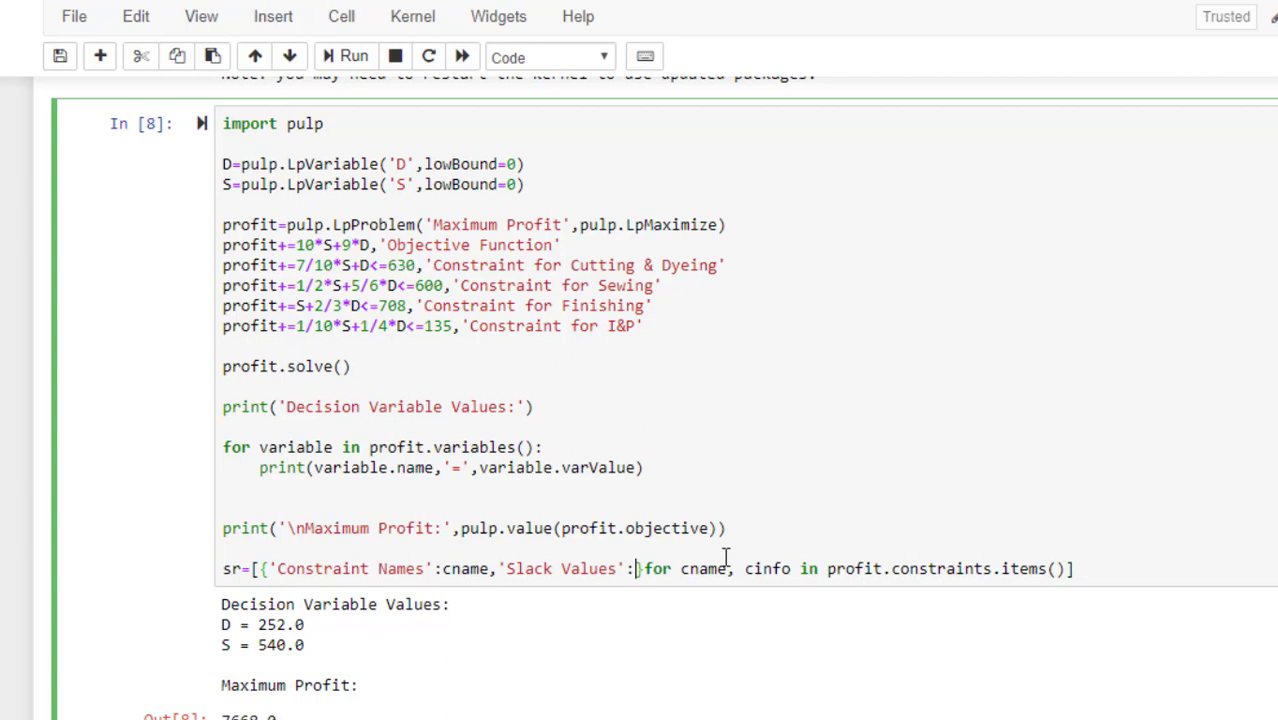
type("cnfo")
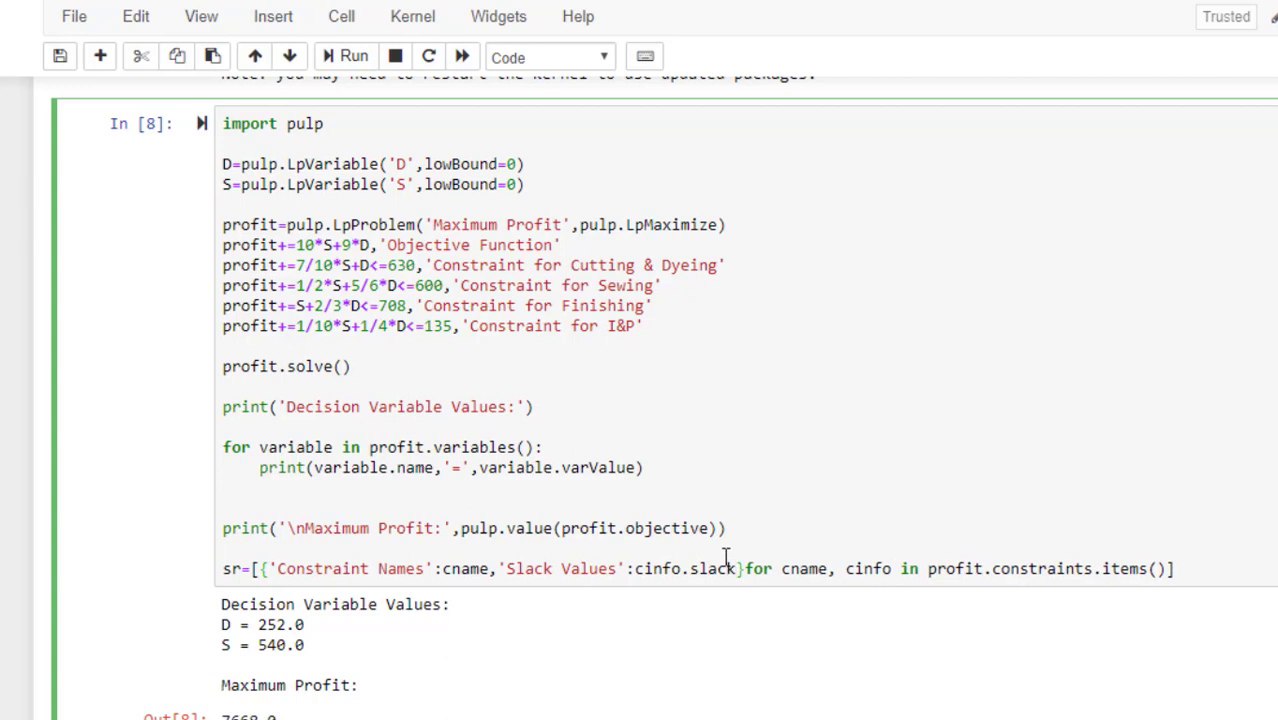
Step: Add 'Shadow Prices':cinfo.pi to the dictionary and save the notebook
type(",''")
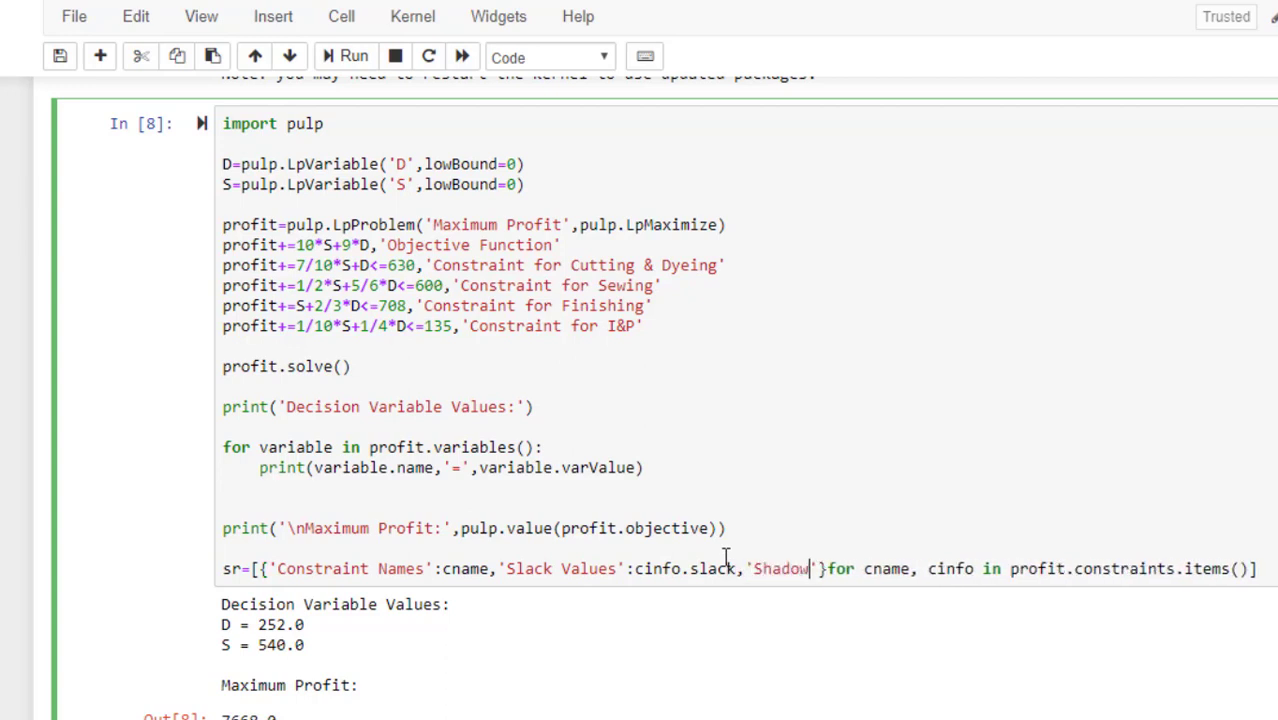
type("Prices'")
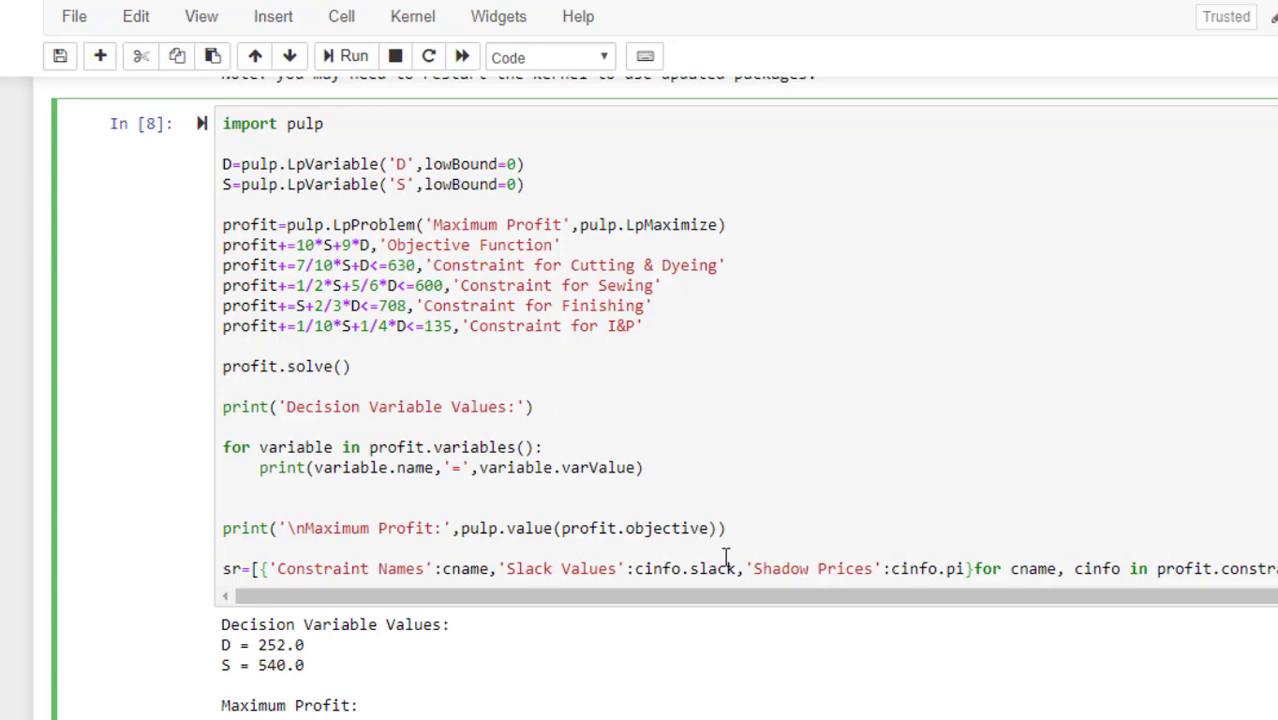
mouse_move(1024, 628)
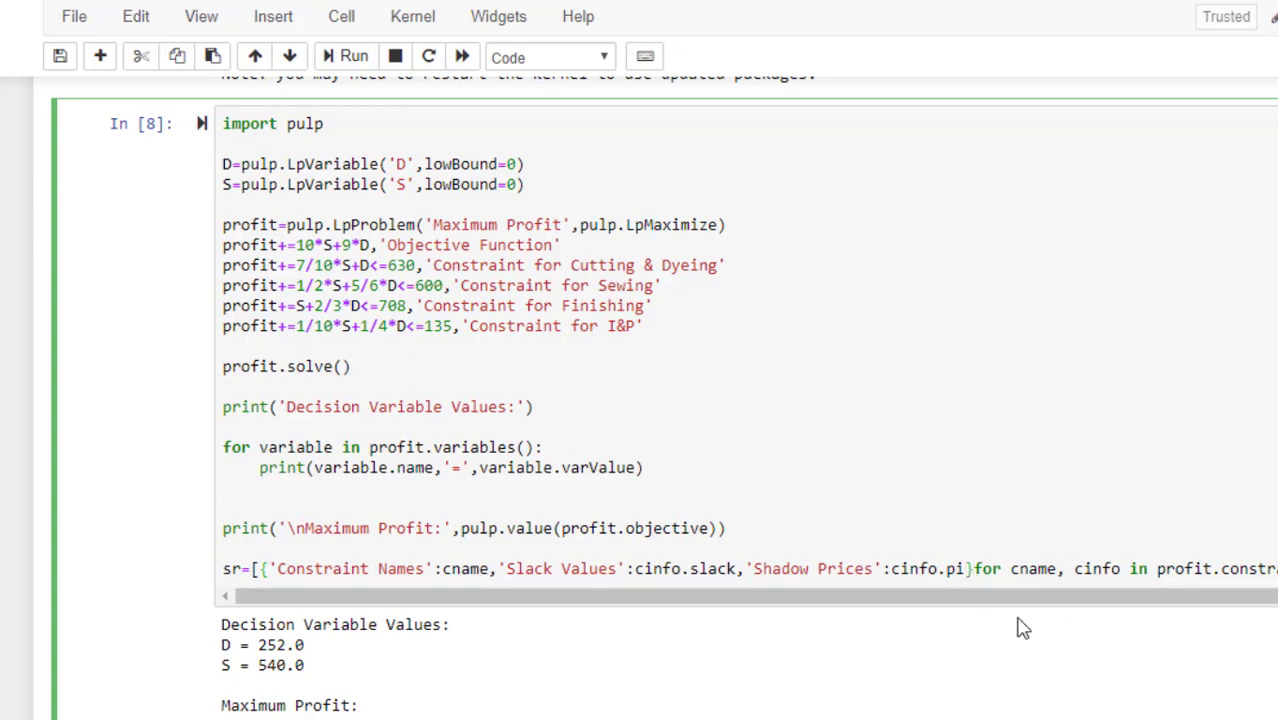
mouse_move(976, 568)
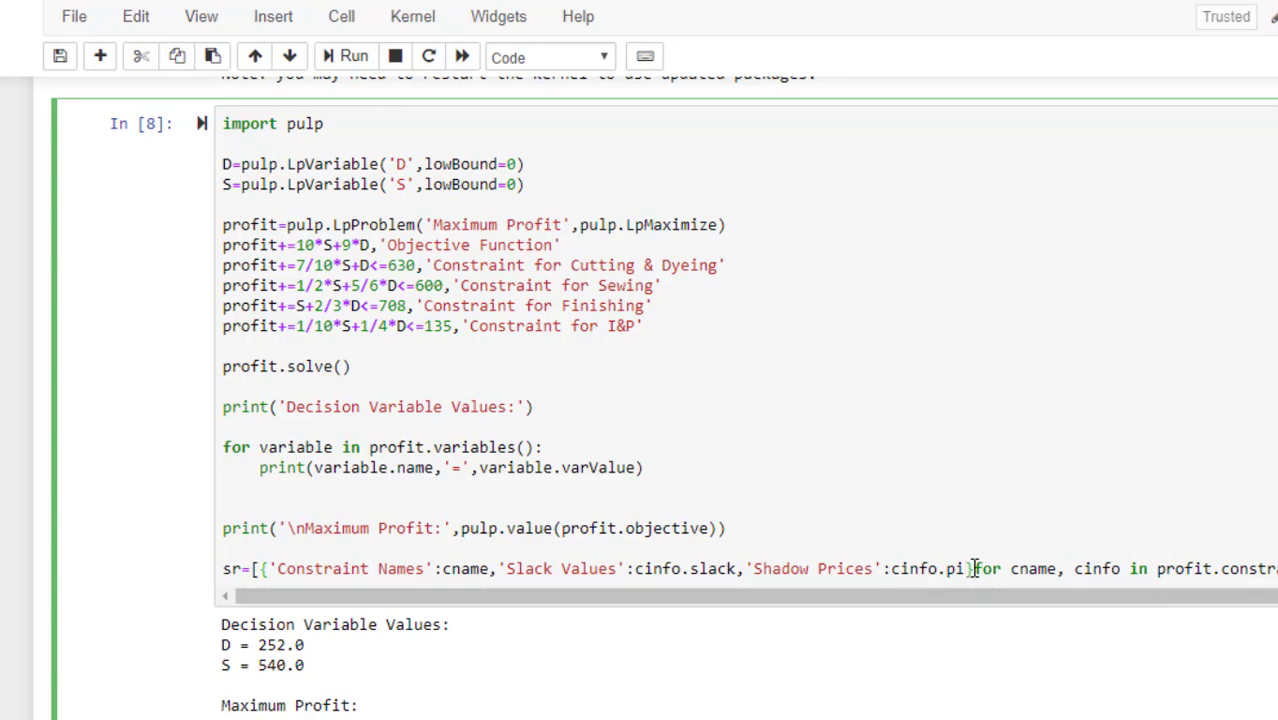
key("ctrl+s")
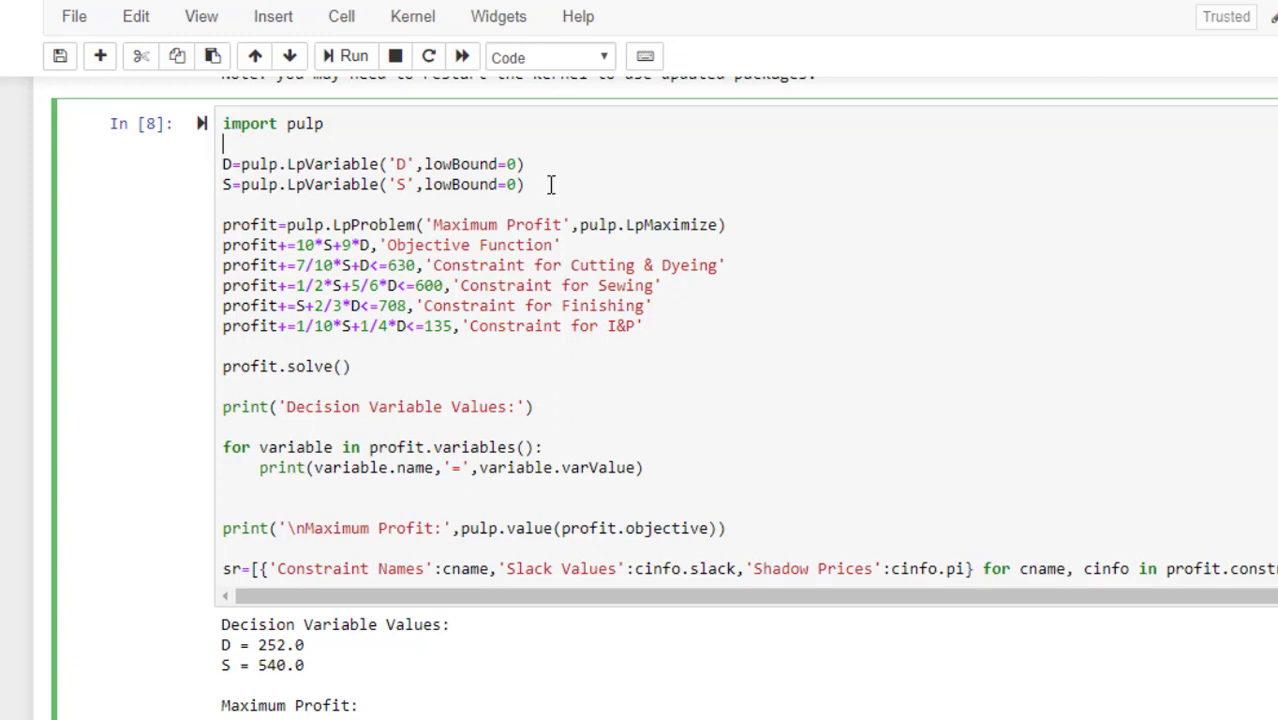
mouse_move(440, 152)
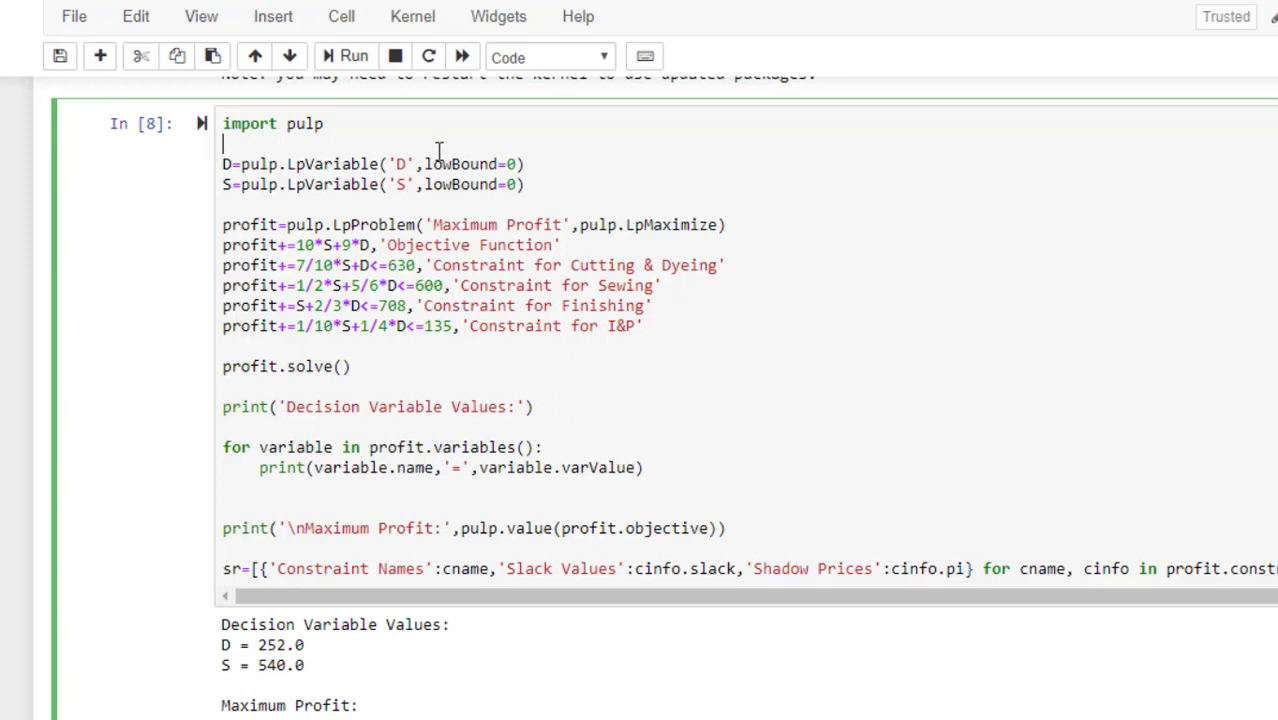
Step: Add 'import pandas' below the pulp import and begin a print line
type("impo")
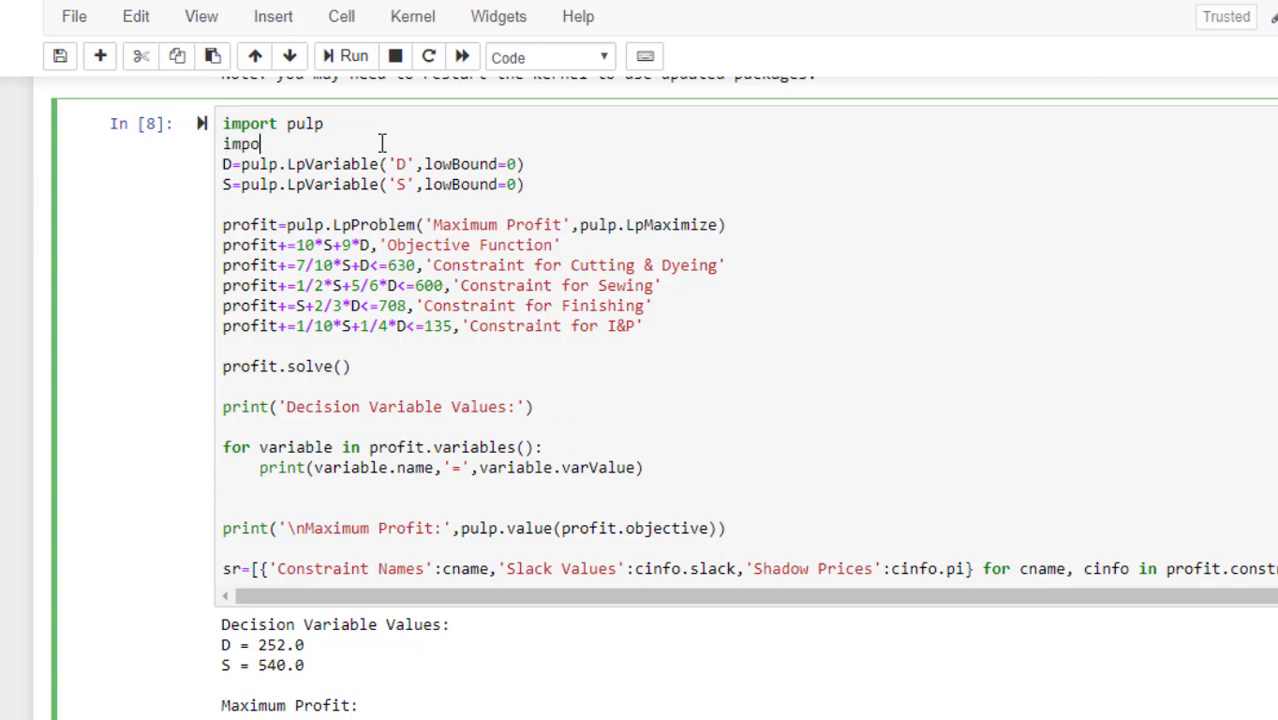
type("rt pandas")
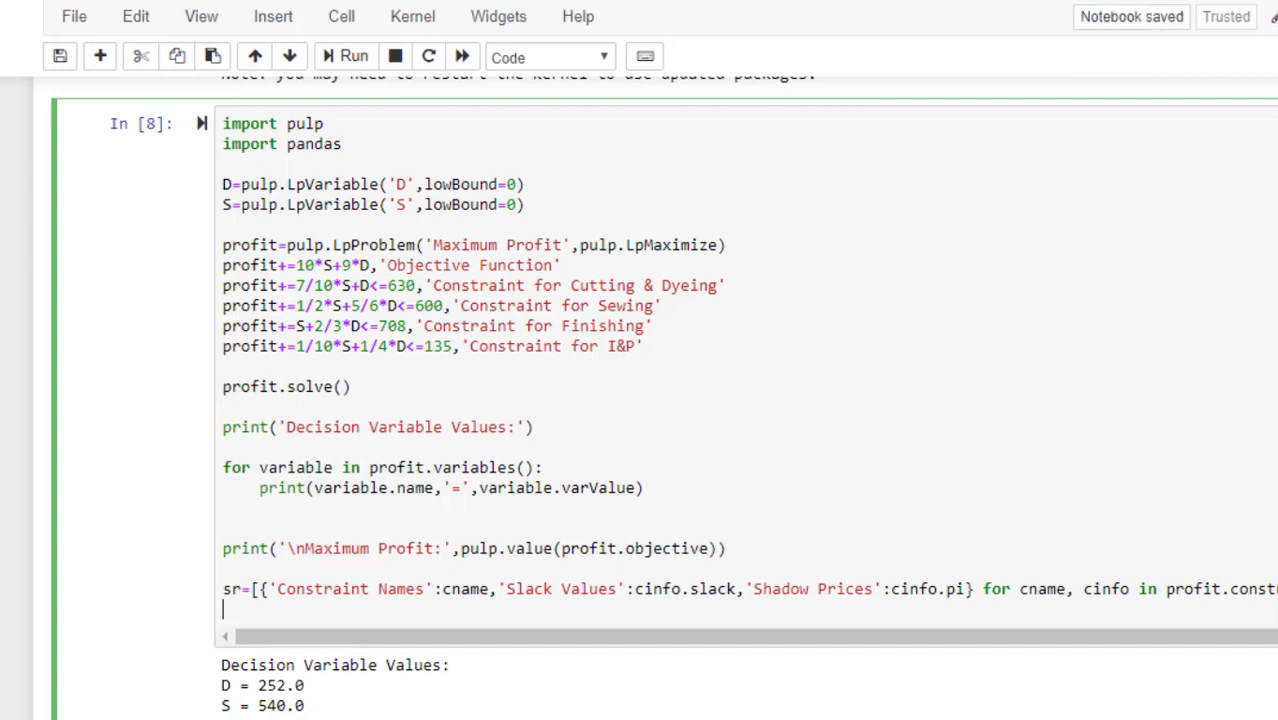
type("print(")
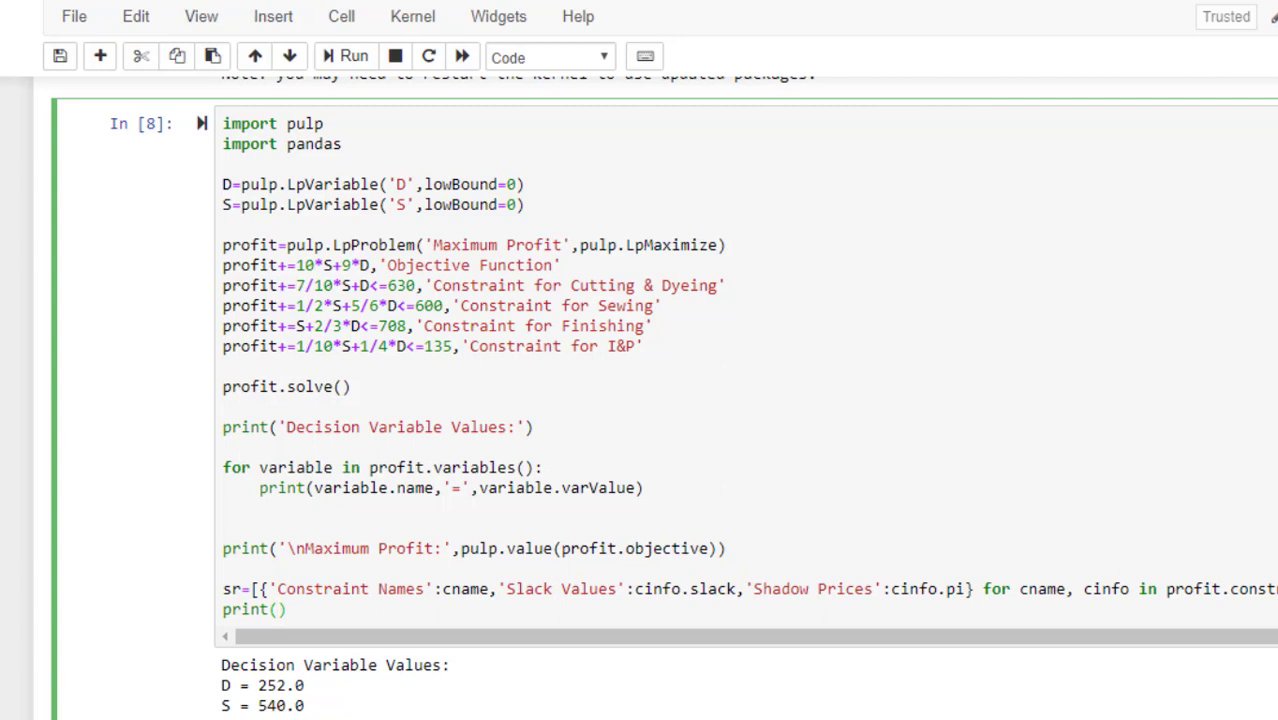
type("pandsa")
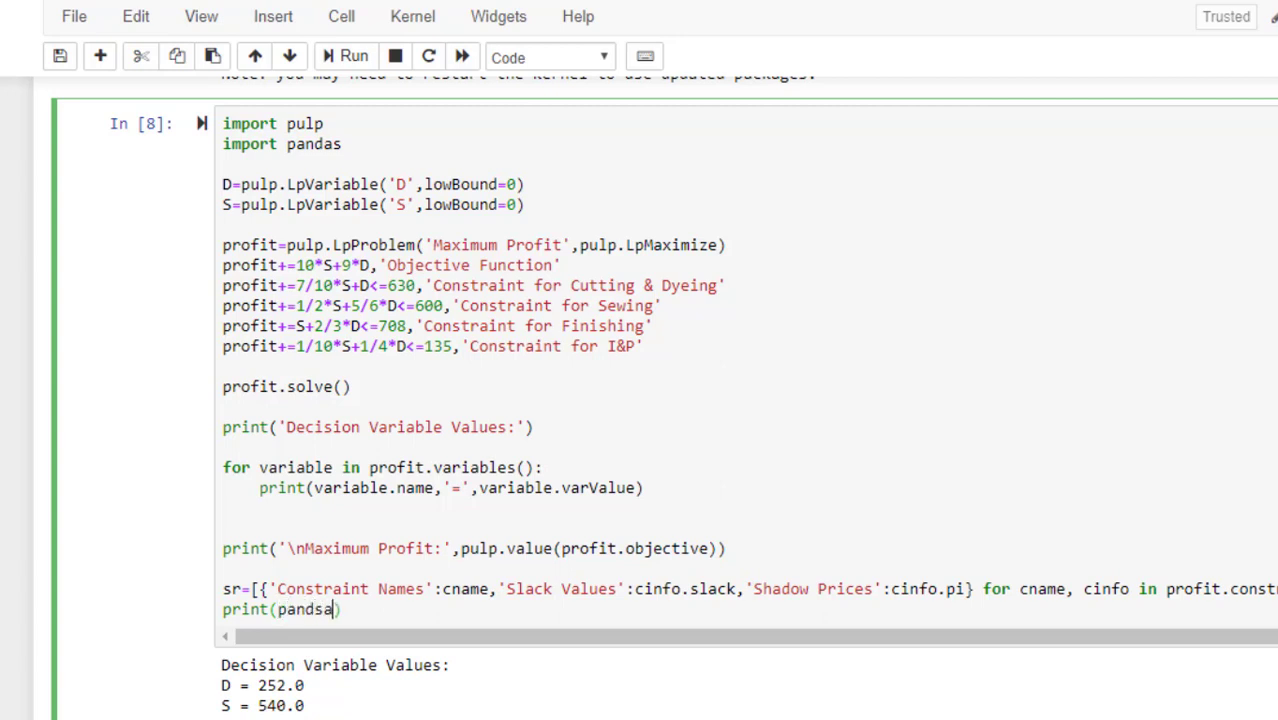
Step: Finish the line as print(pandas.DataFrame(sr)) to tabulate the constraint report
type(".D")
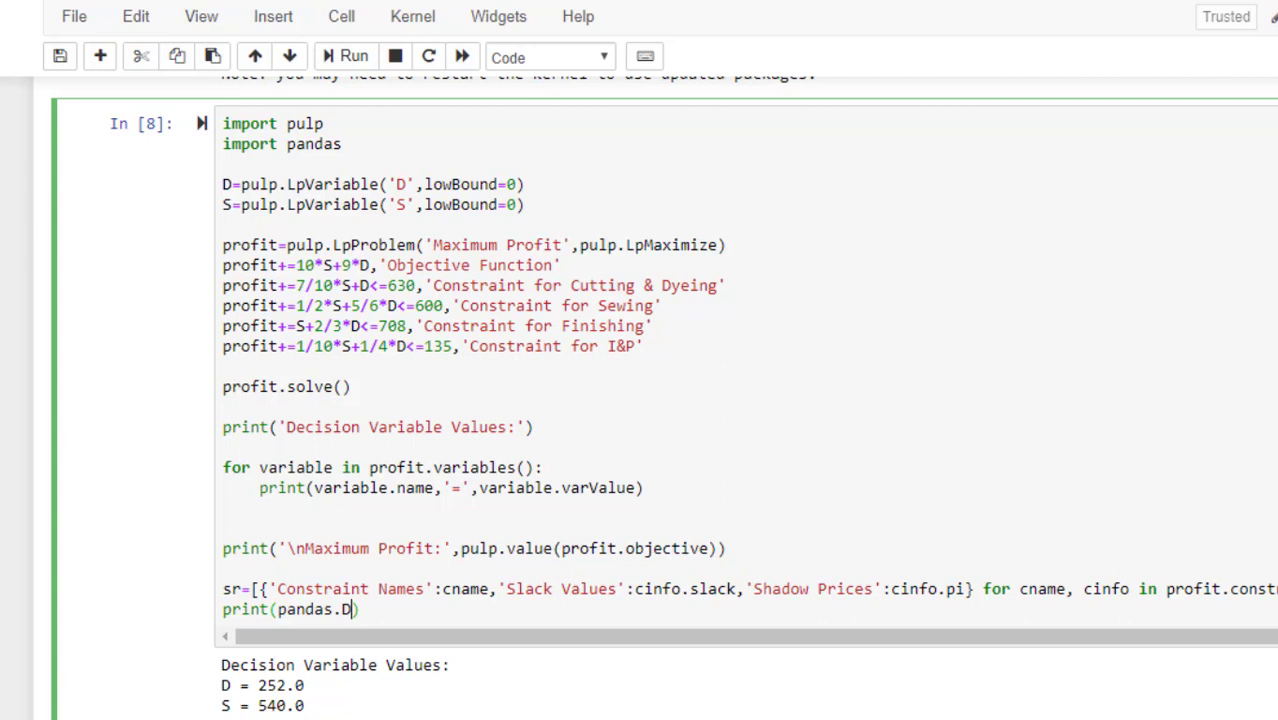
type("ataFrame")
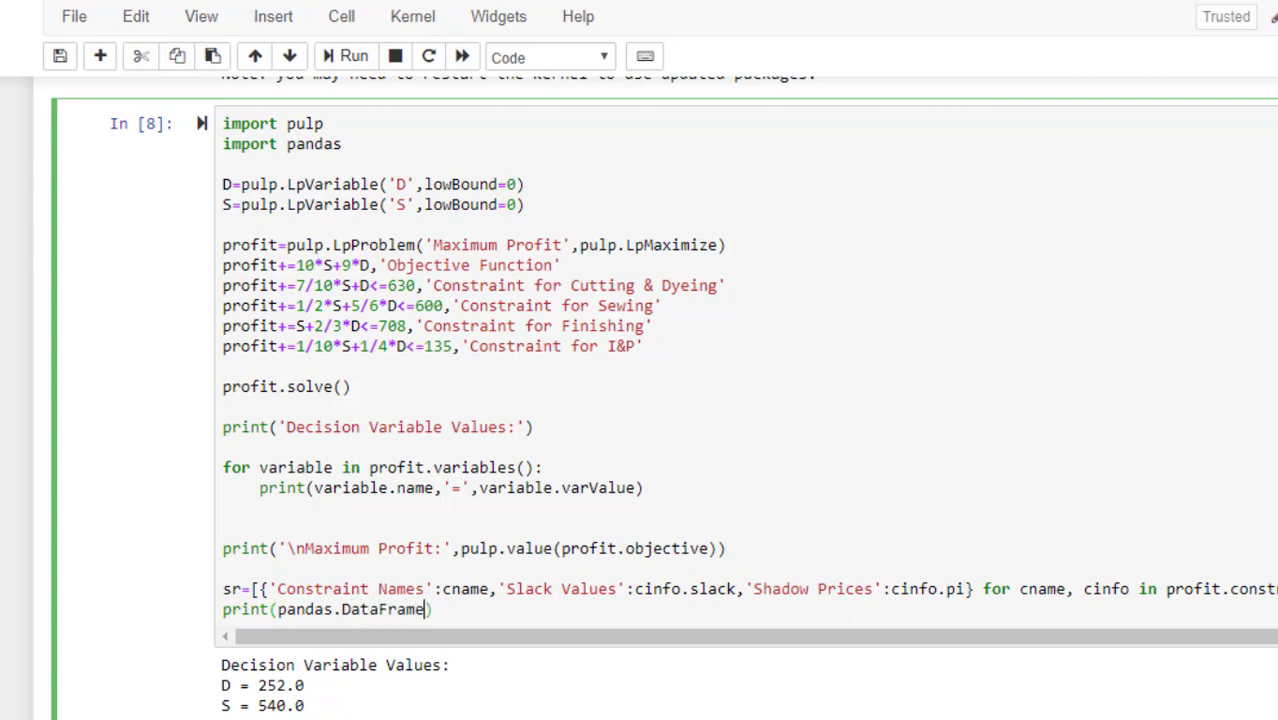
type("()")
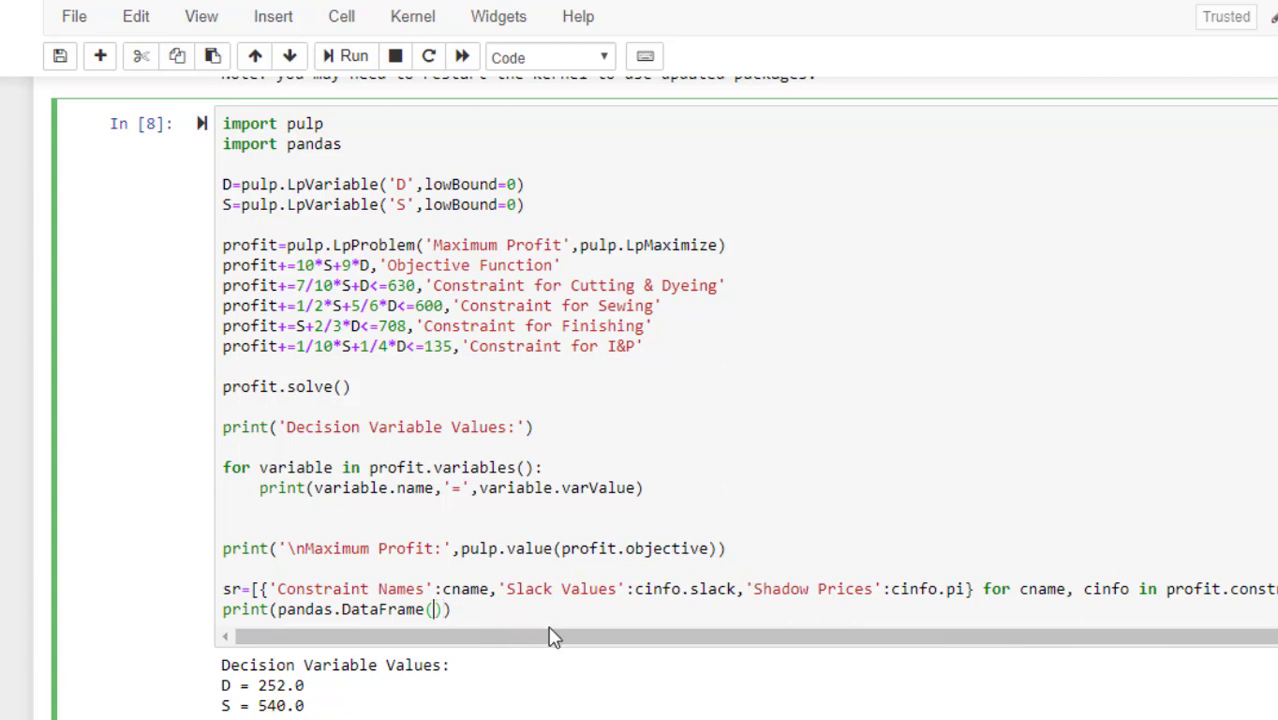
mouse_move(584, 700)
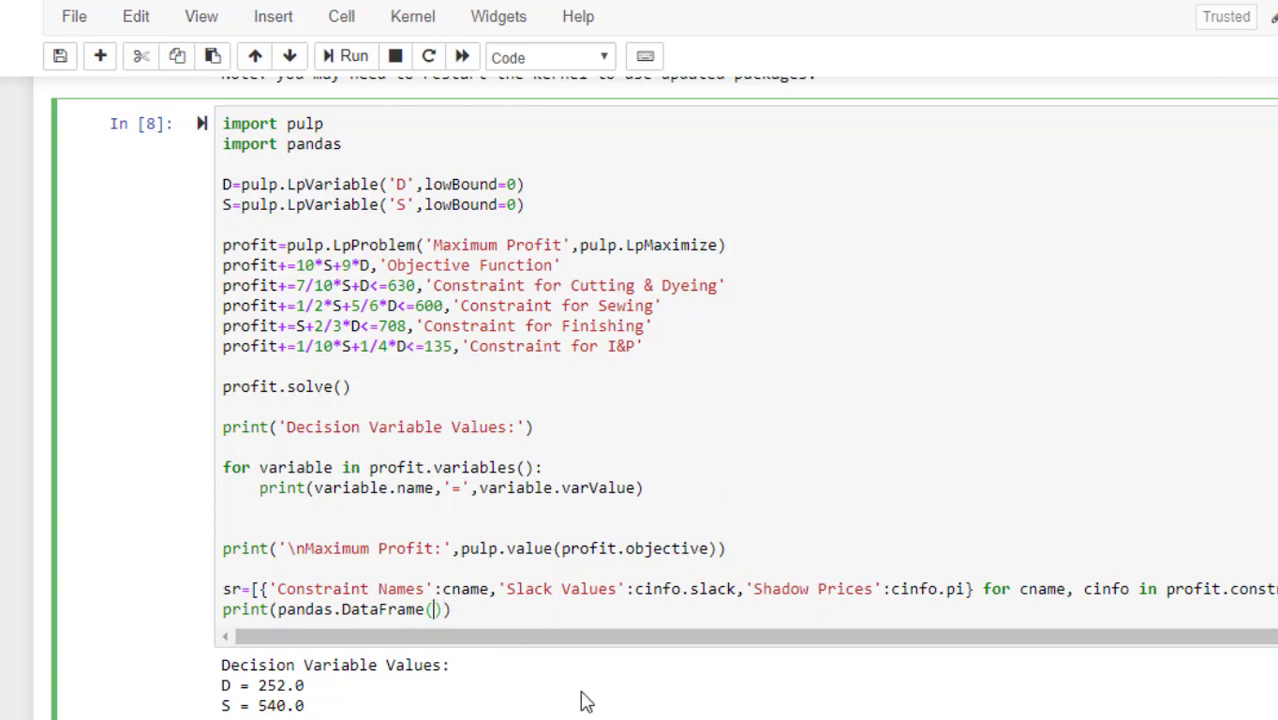
type("sr")
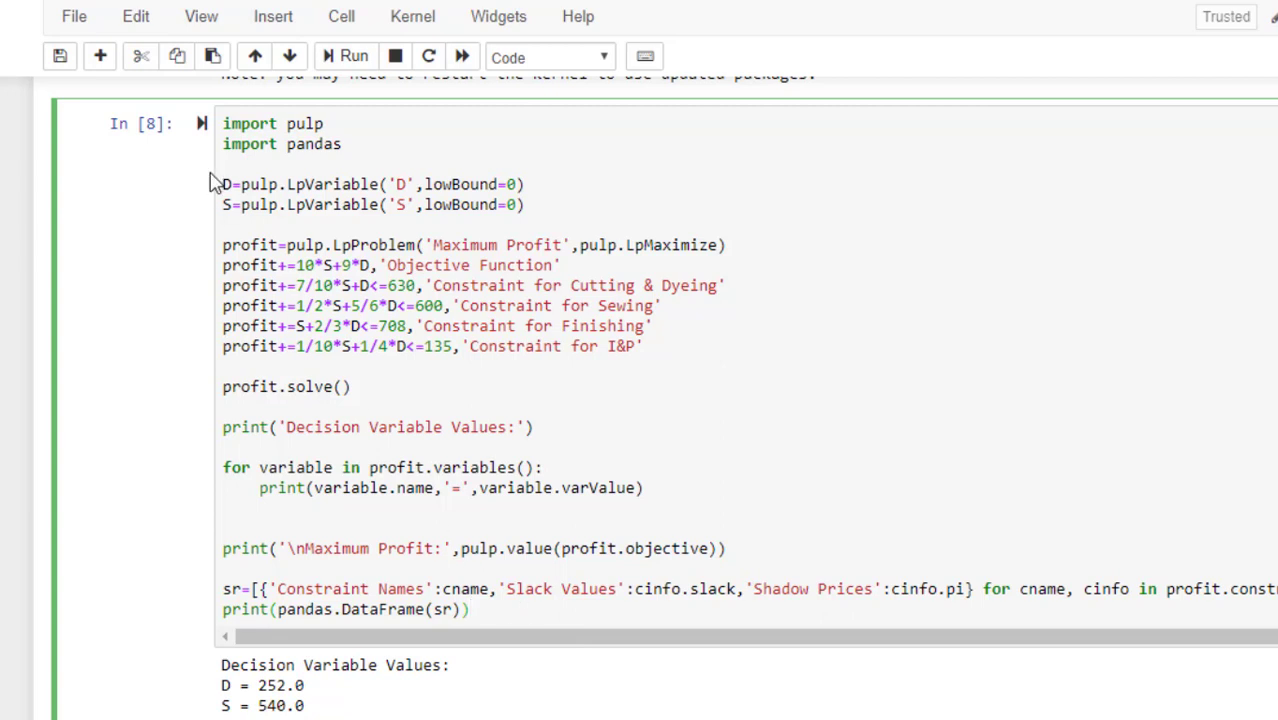
mouse_move(352, 56)
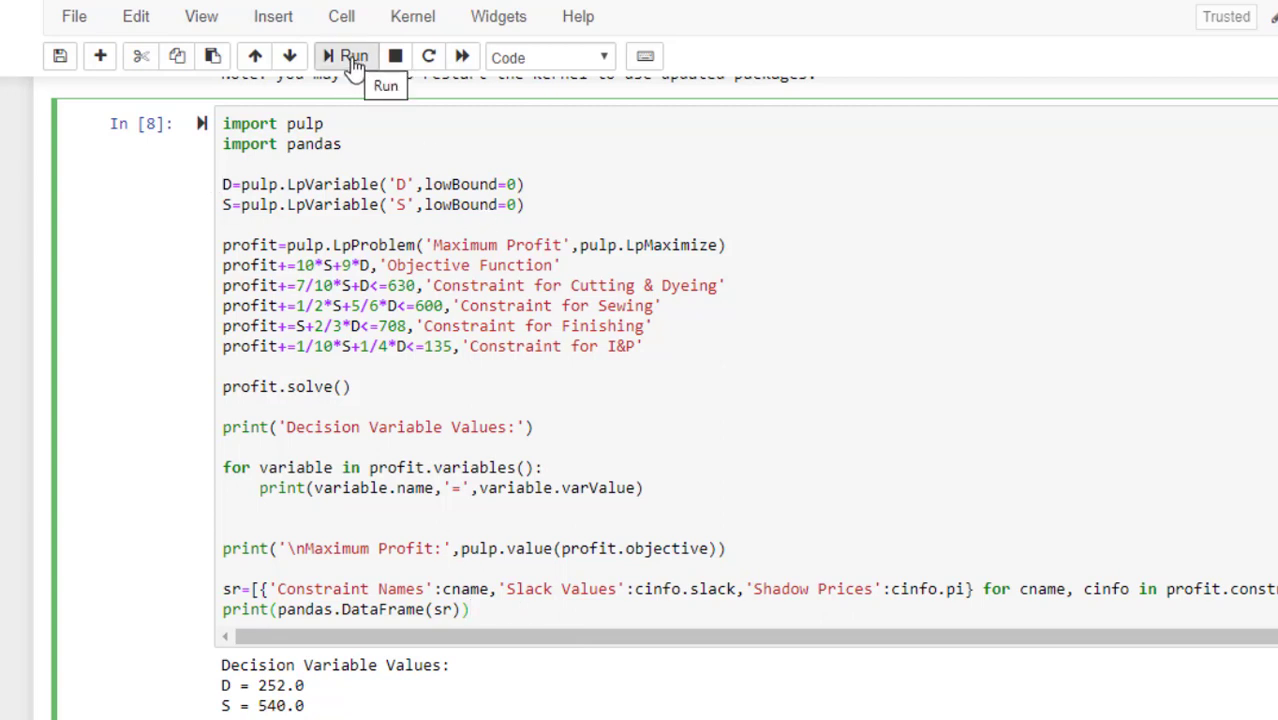
Step: Run the cell and highlight the printed constraint/slack/shadow-price table
left_click(346, 56)
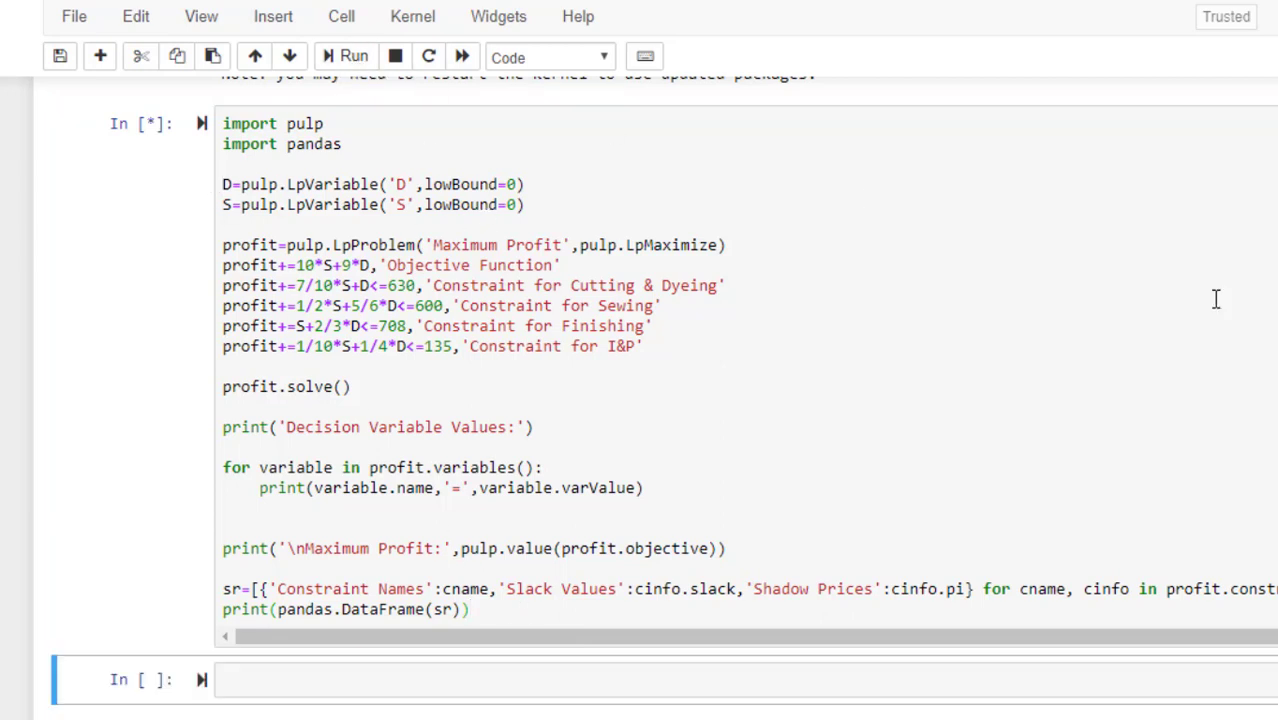
left_click(344, 56)
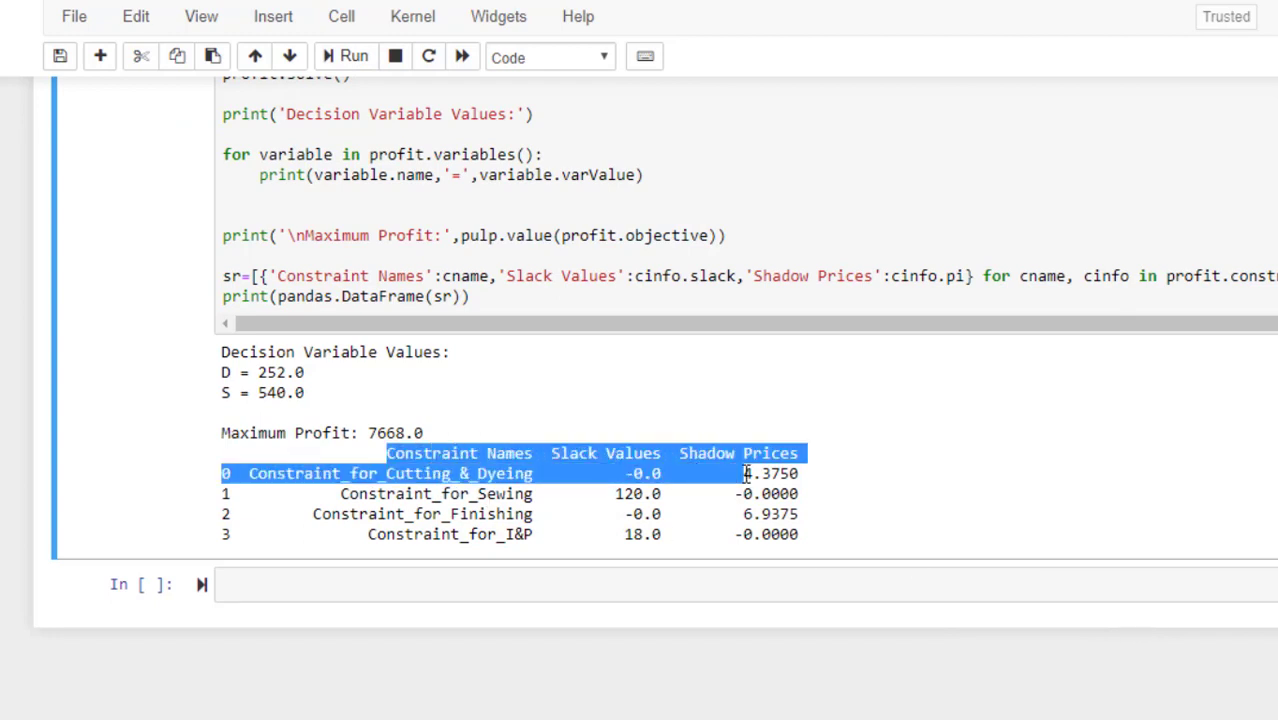
left_click_drag(744, 472, 810, 536)
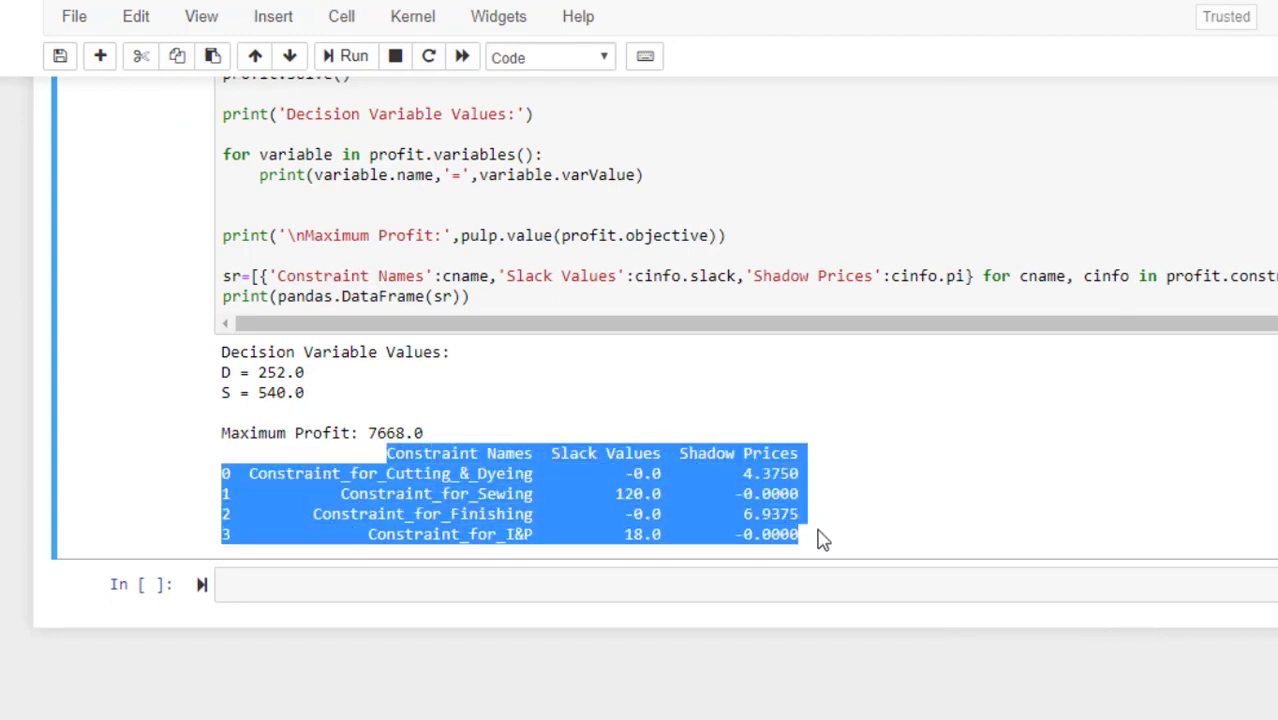
mouse_move(836, 540)
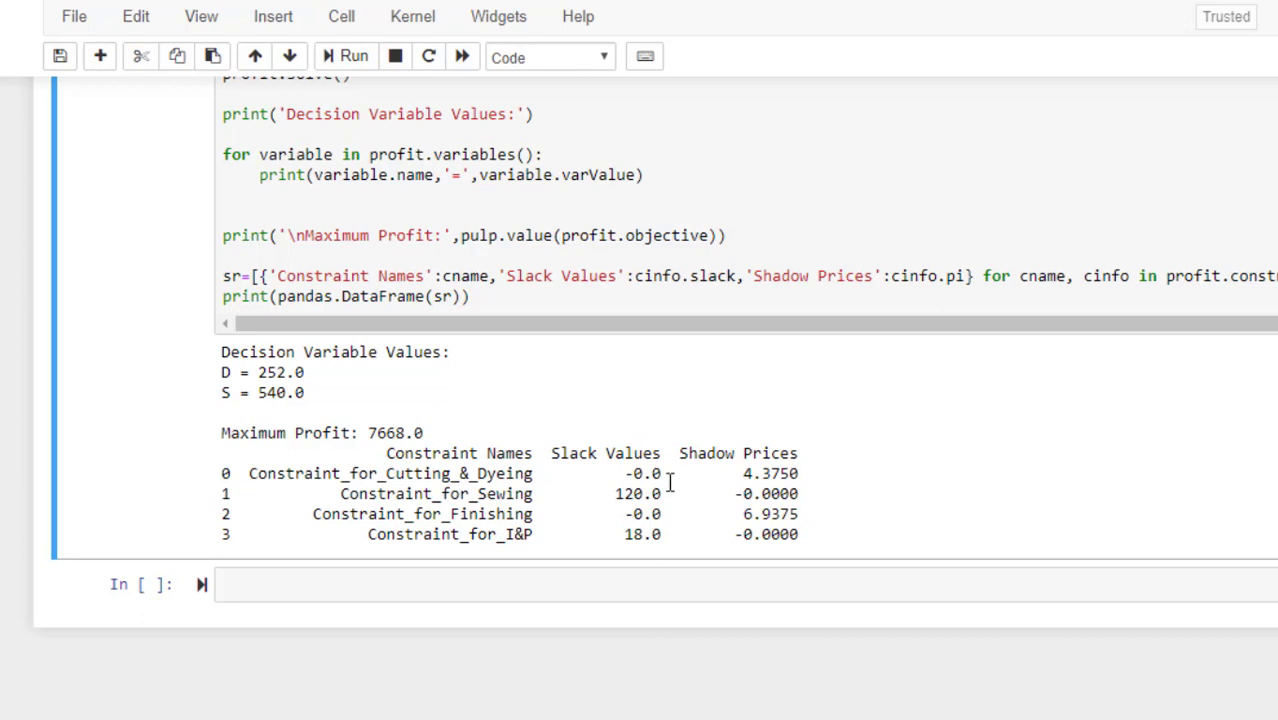
double_click(642, 472)
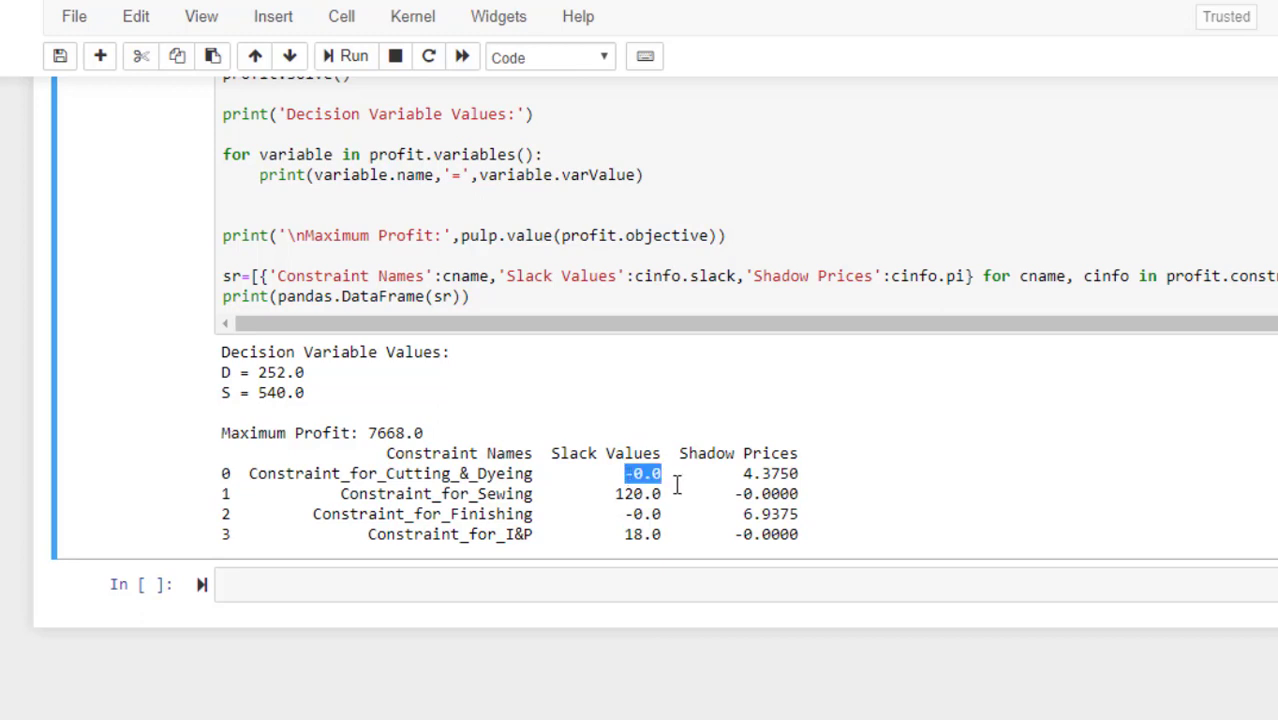
mouse_move(696, 510)
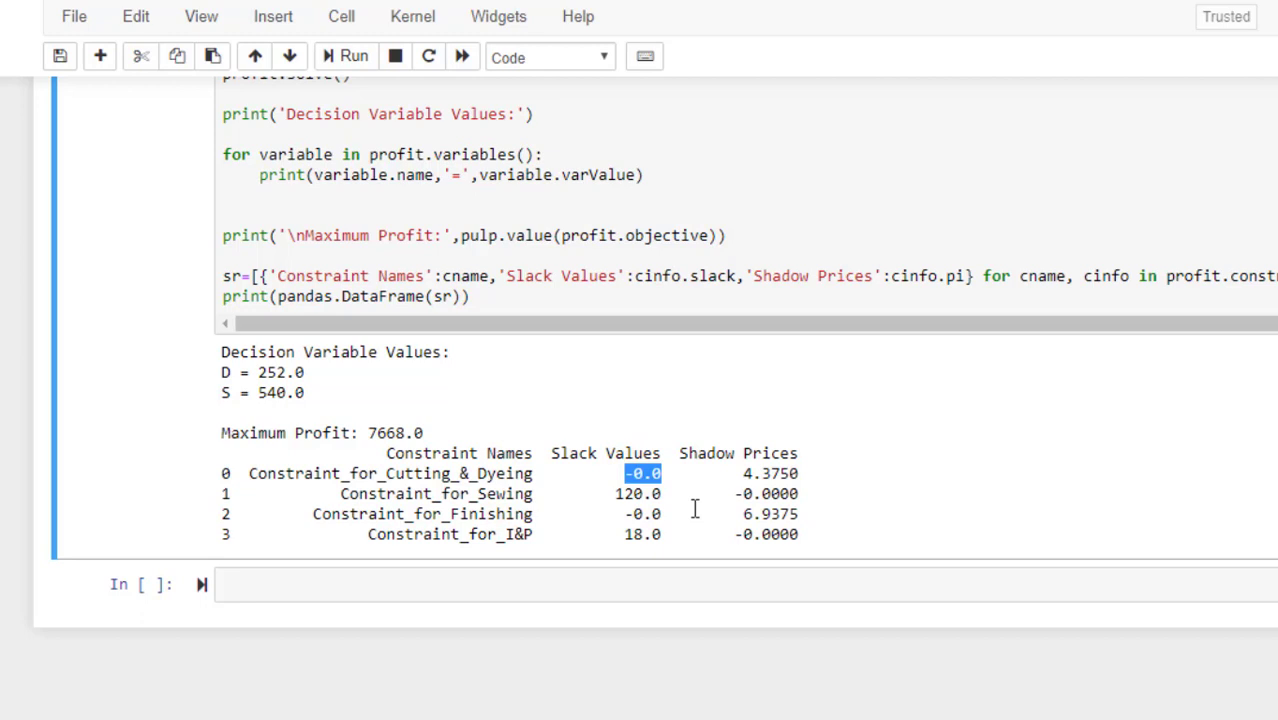
mouse_move(724, 472)
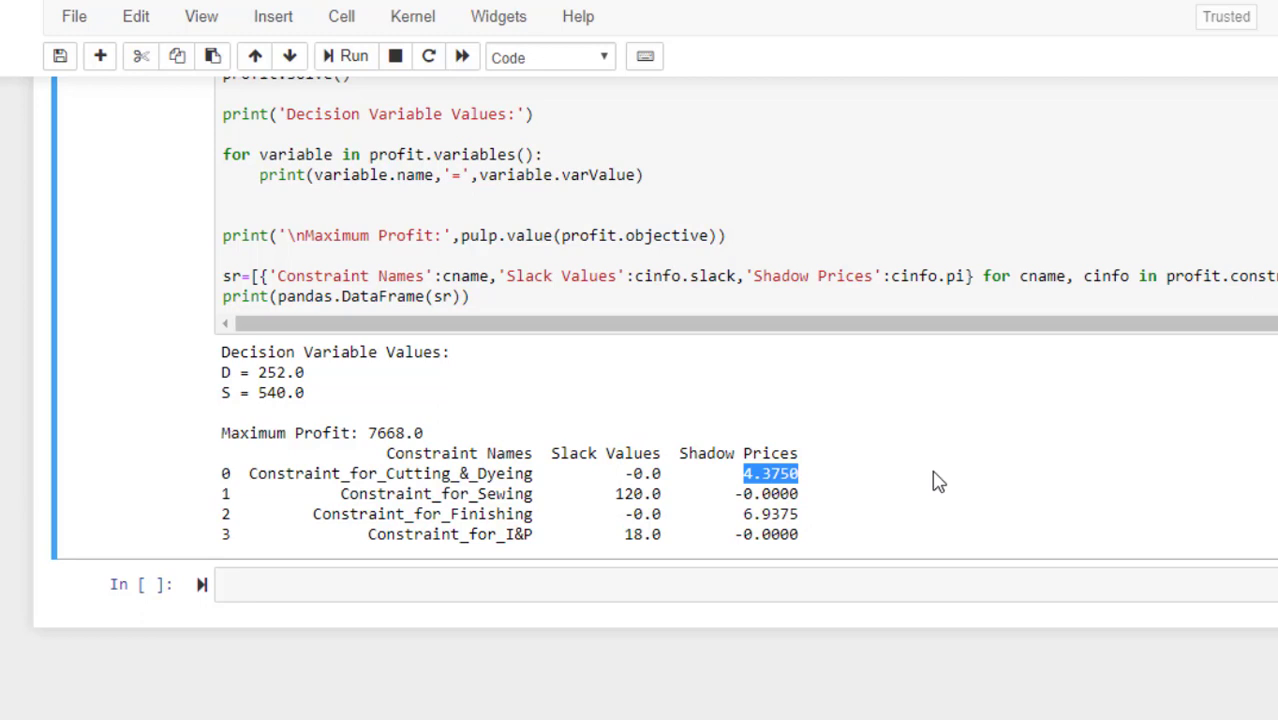
mouse_move(626, 490)
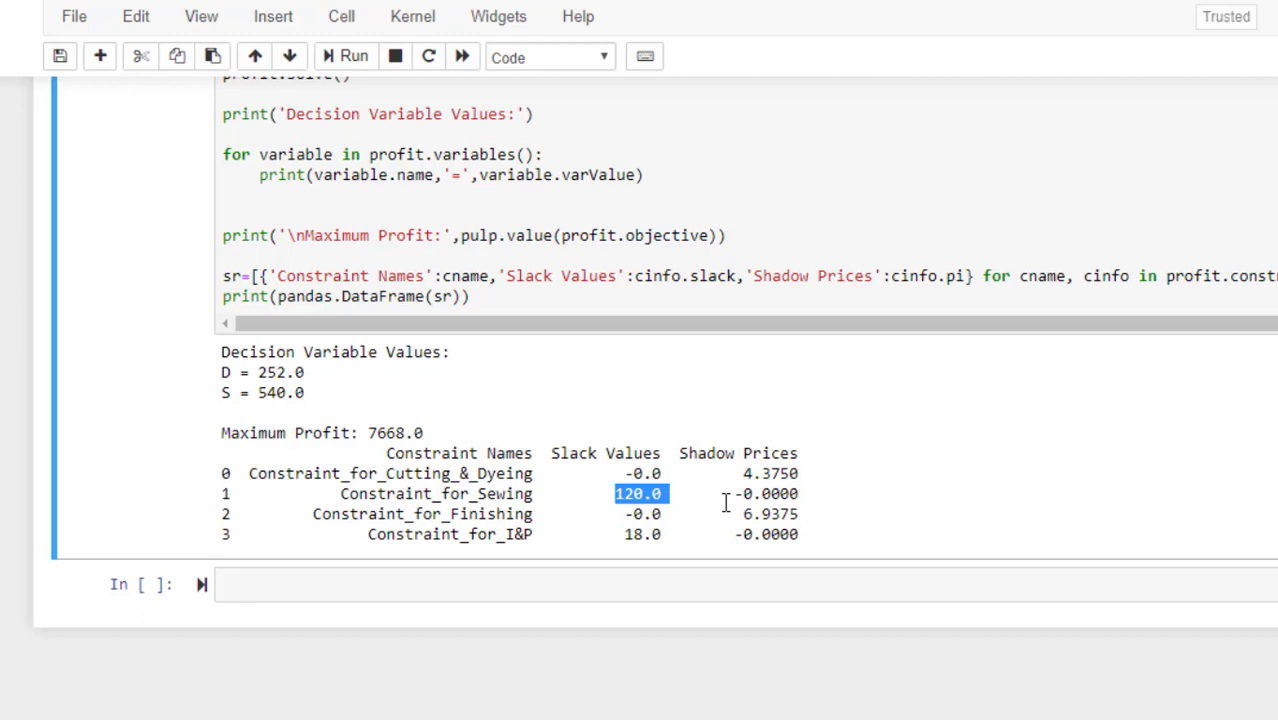
mouse_move(740, 492)
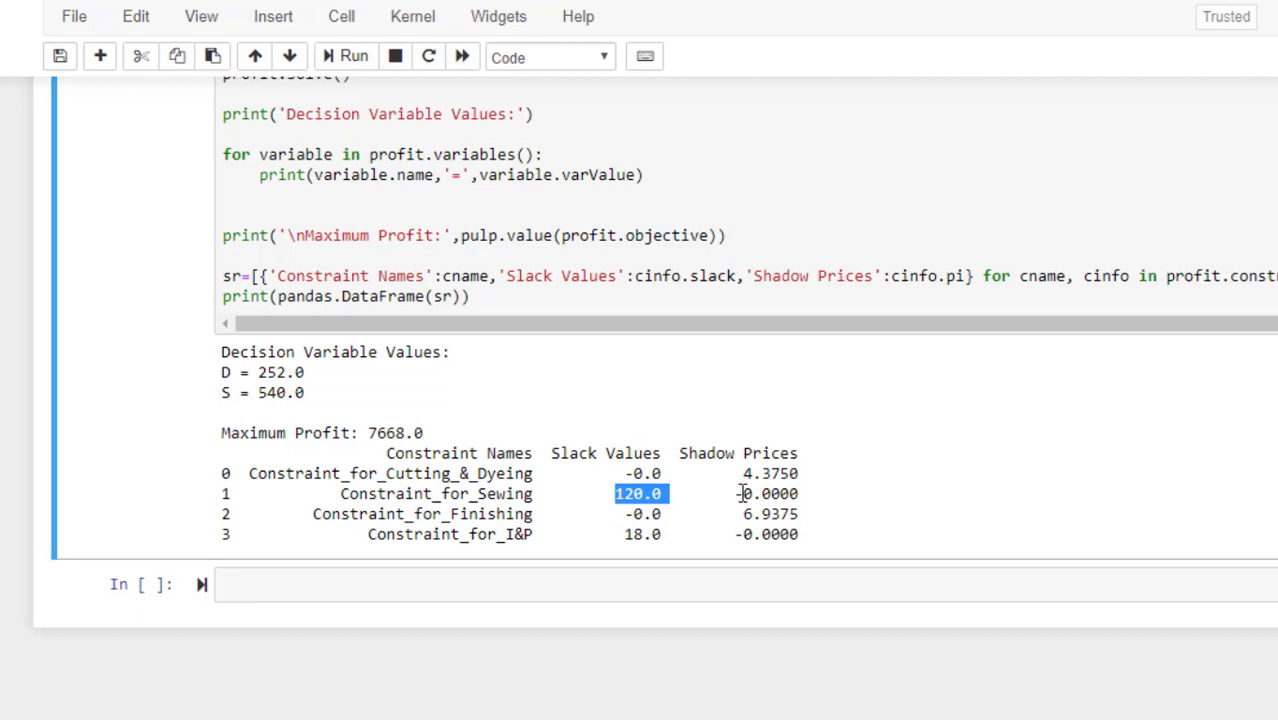
left_click(766, 492)
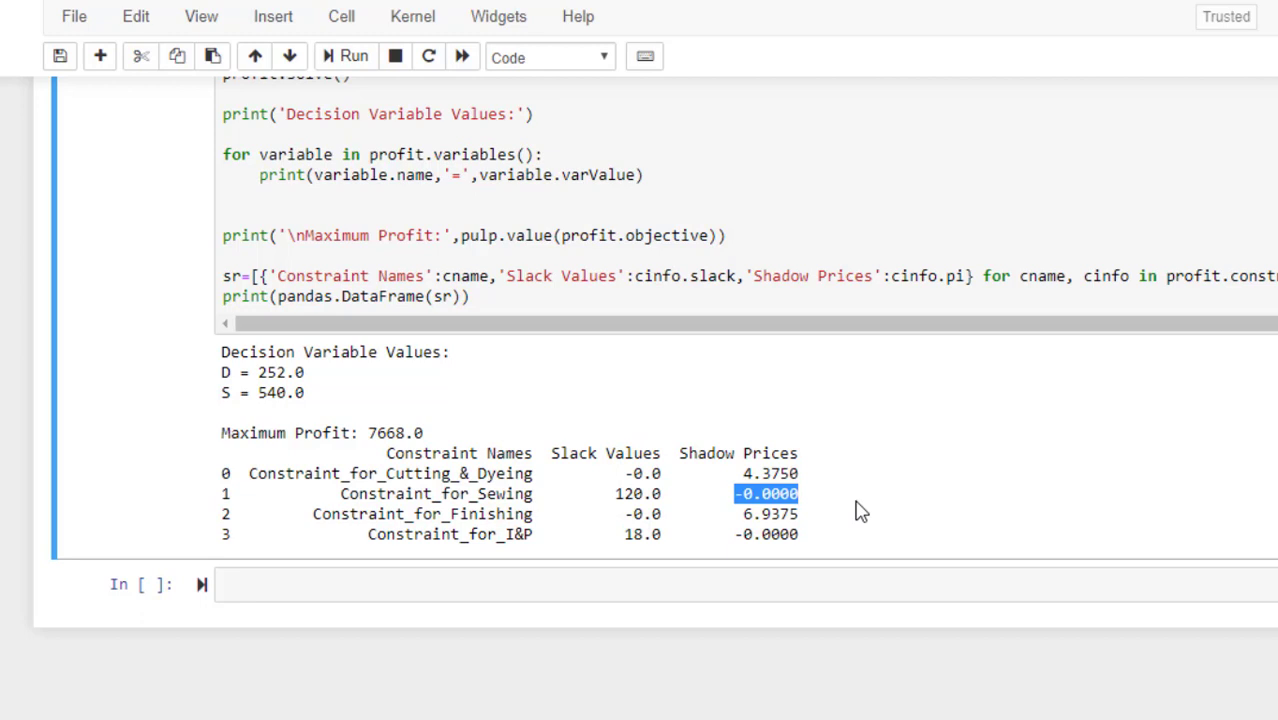
mouse_move(916, 536)
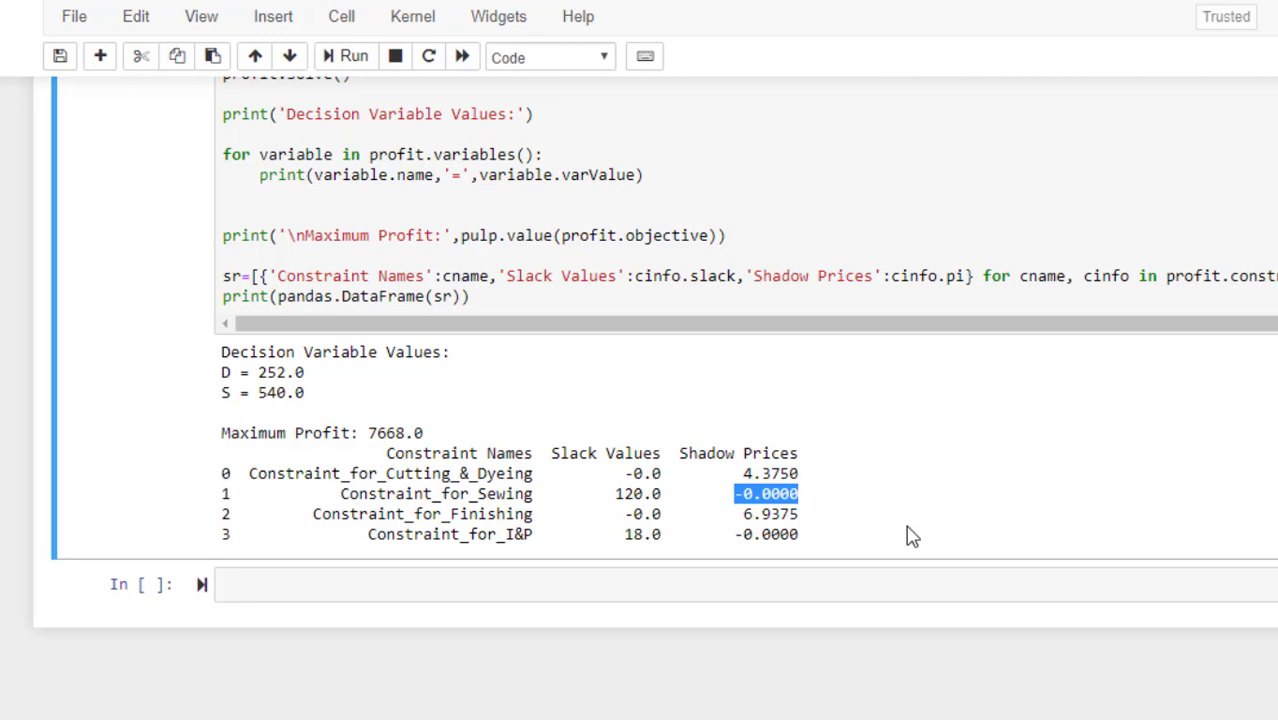
mouse_move(748, 504)
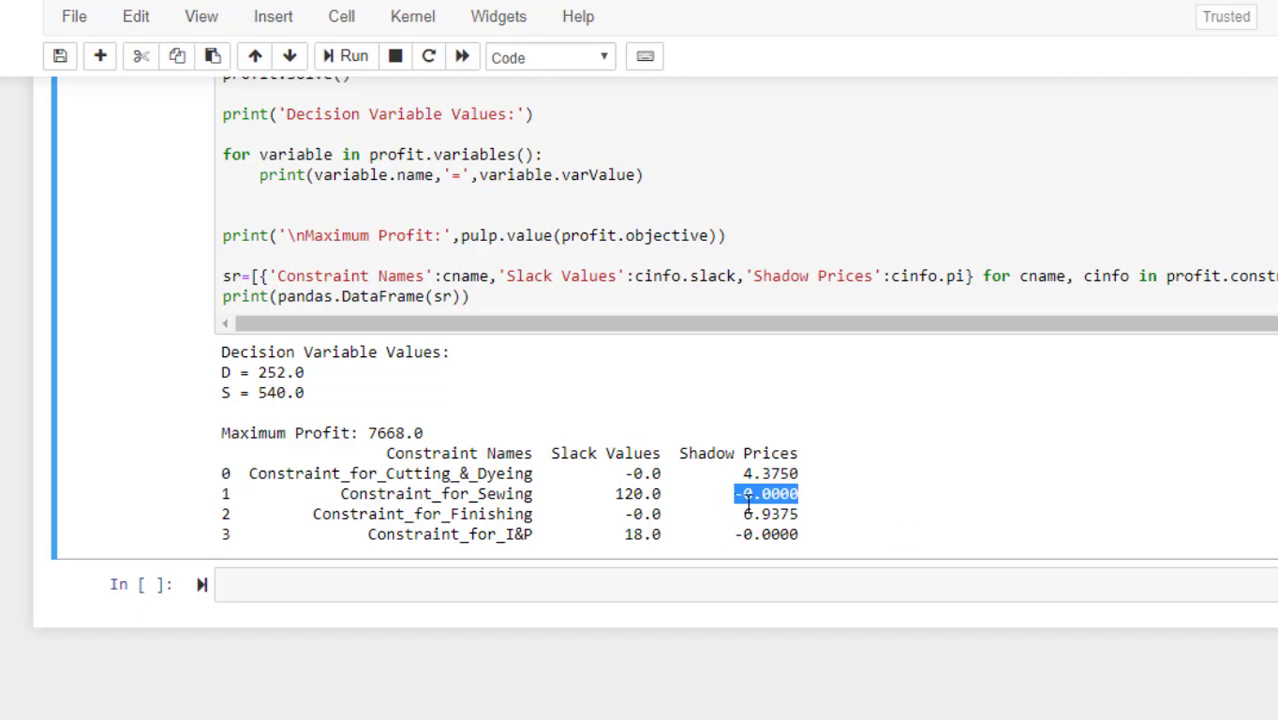
mouse_move(628, 528)
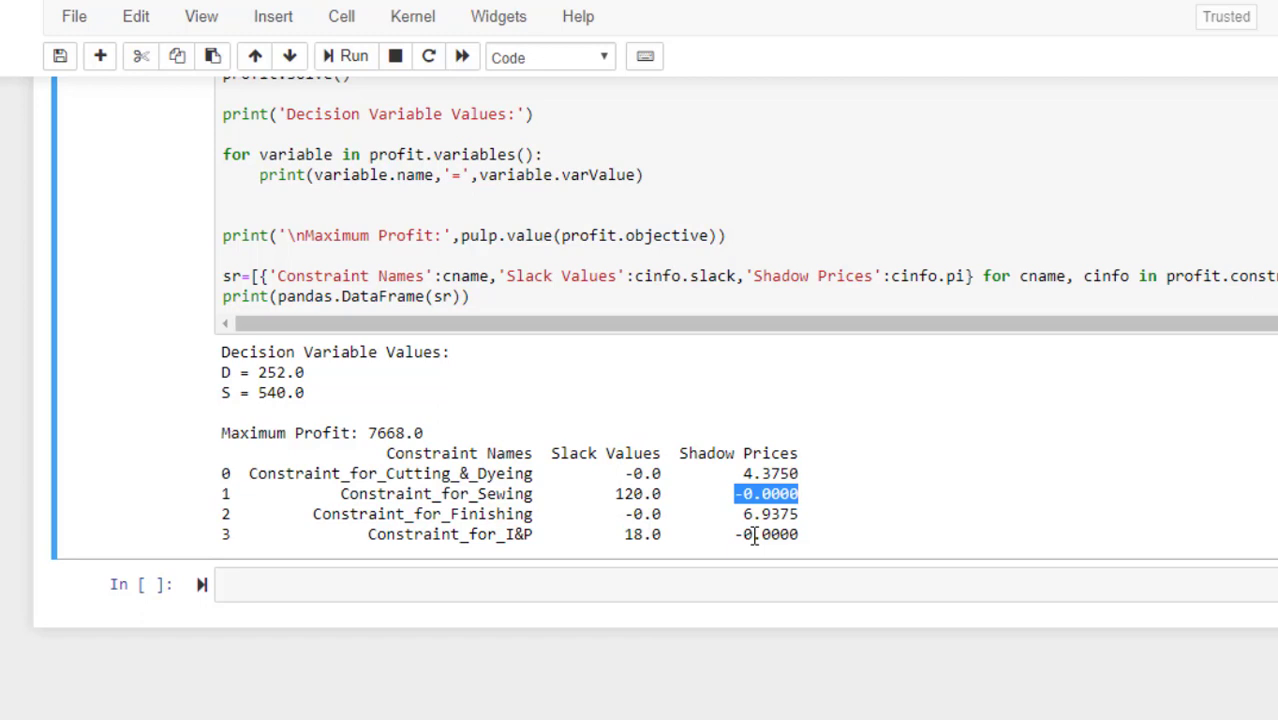
mouse_move(872, 560)
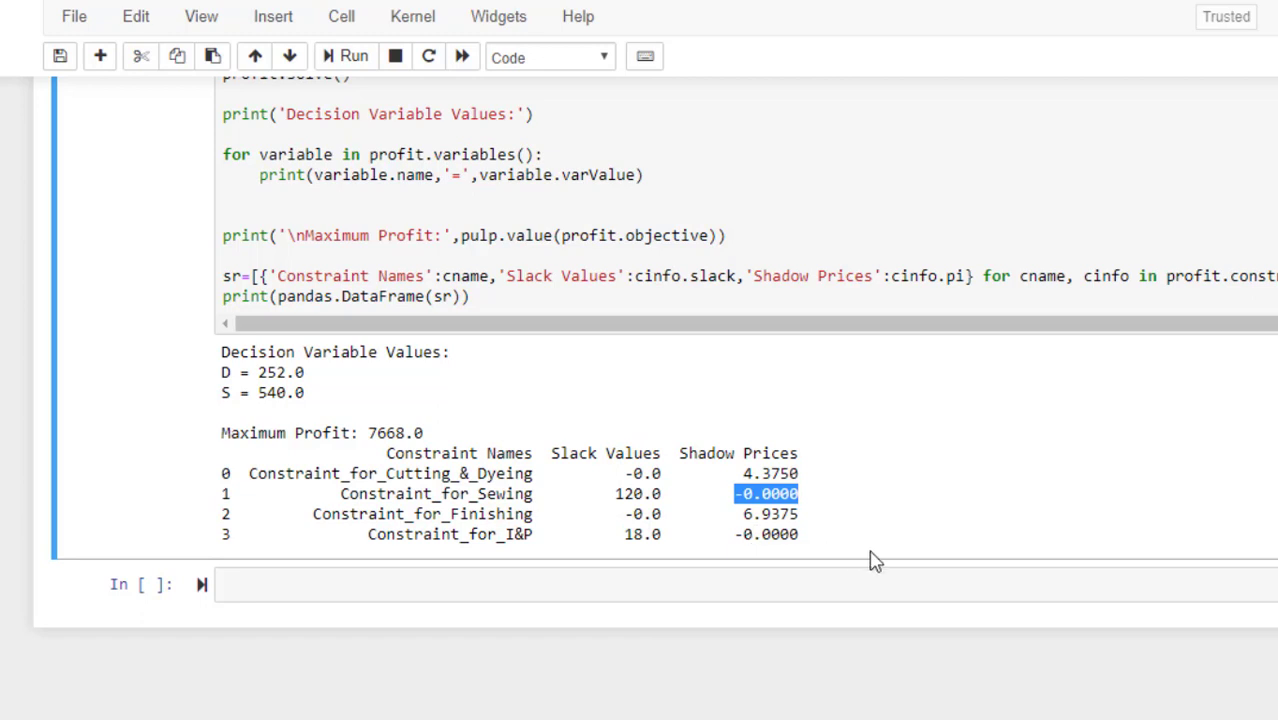
mouse_move(940, 570)
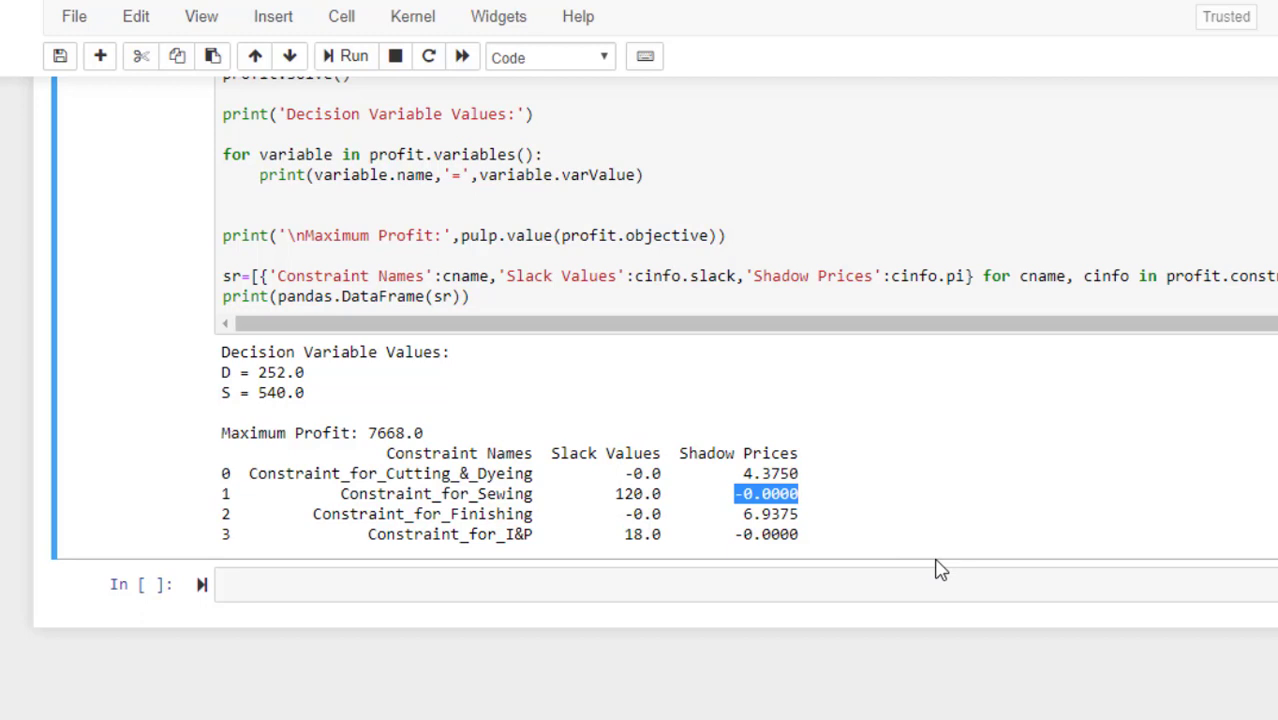